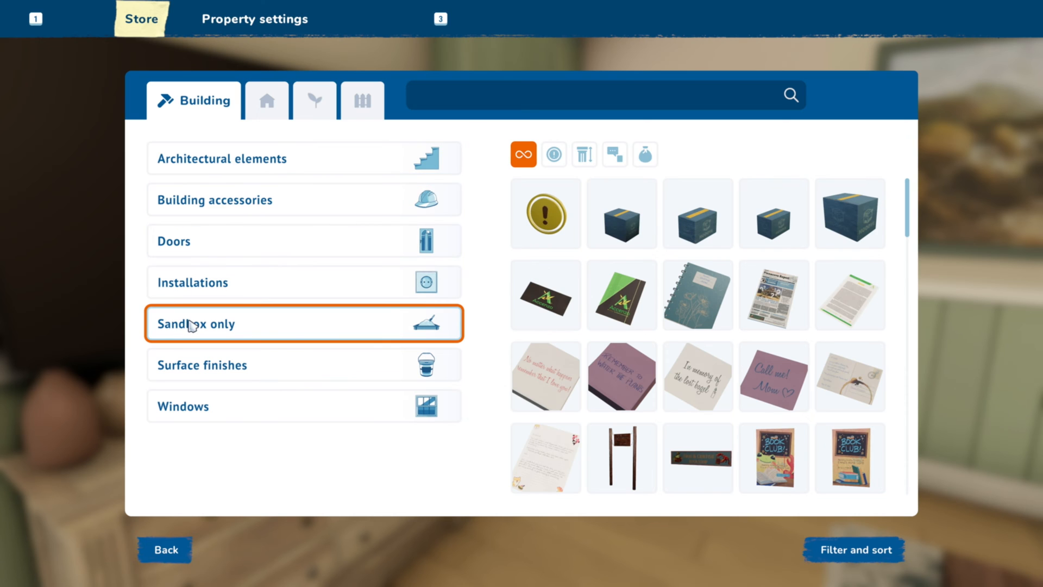
{"action": "mouse_move", "coordinate": [773, 220]}
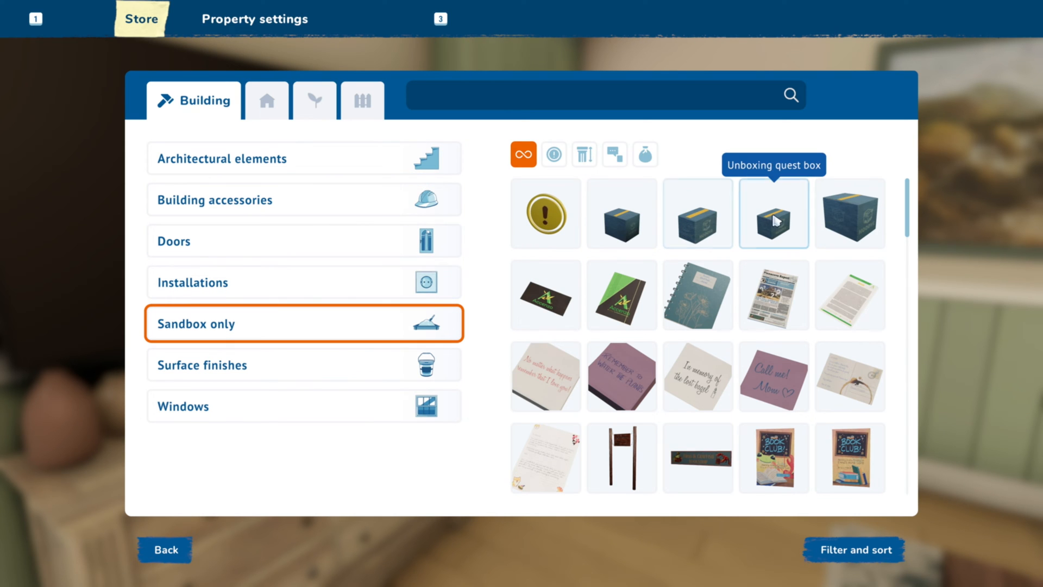
- Place an unboxing quest box beside the bed and pick a second one
{"action": "left_click", "coordinate": [773, 213]}
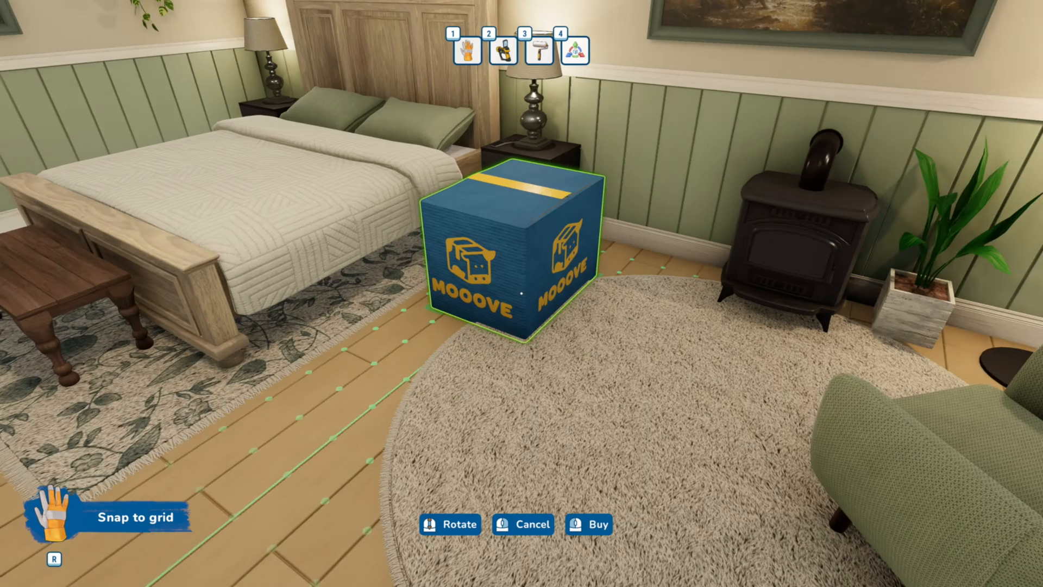
{"action": "left_click", "coordinate": [587, 524]}
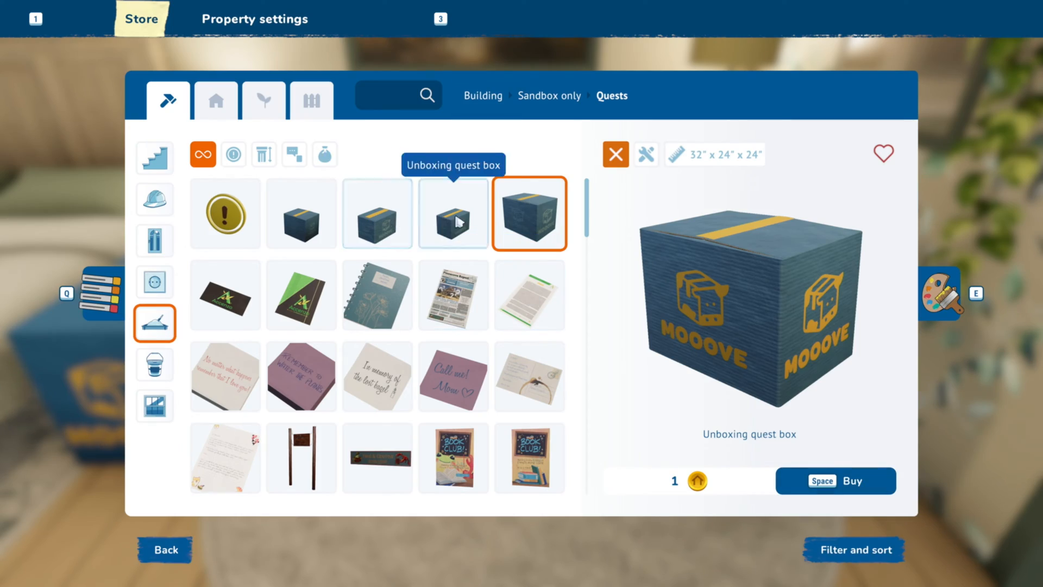
{"action": "left_click", "coordinate": [836, 480]}
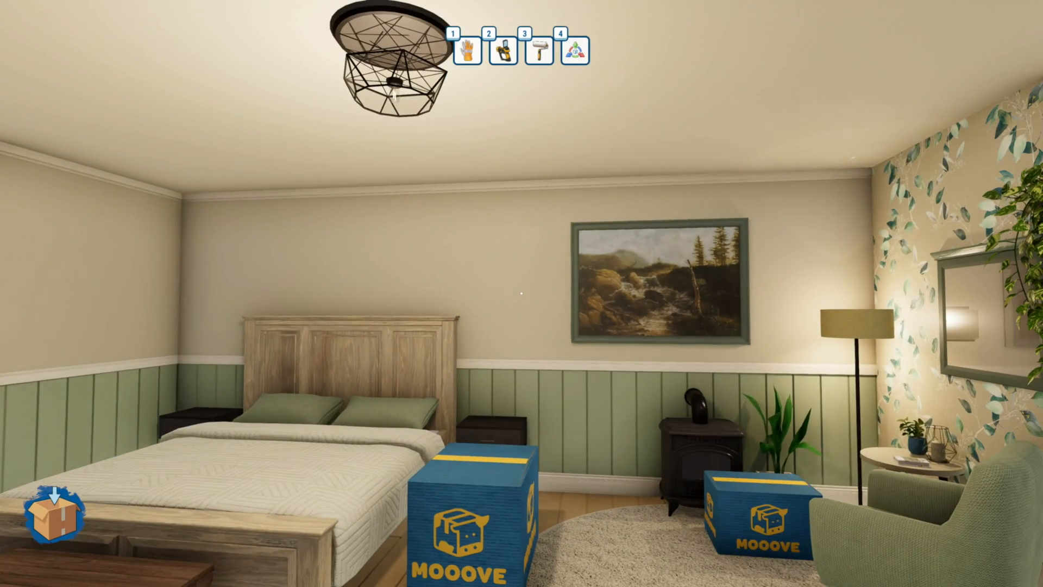
{"action": "mouse_move", "coordinate": [522, 293]}
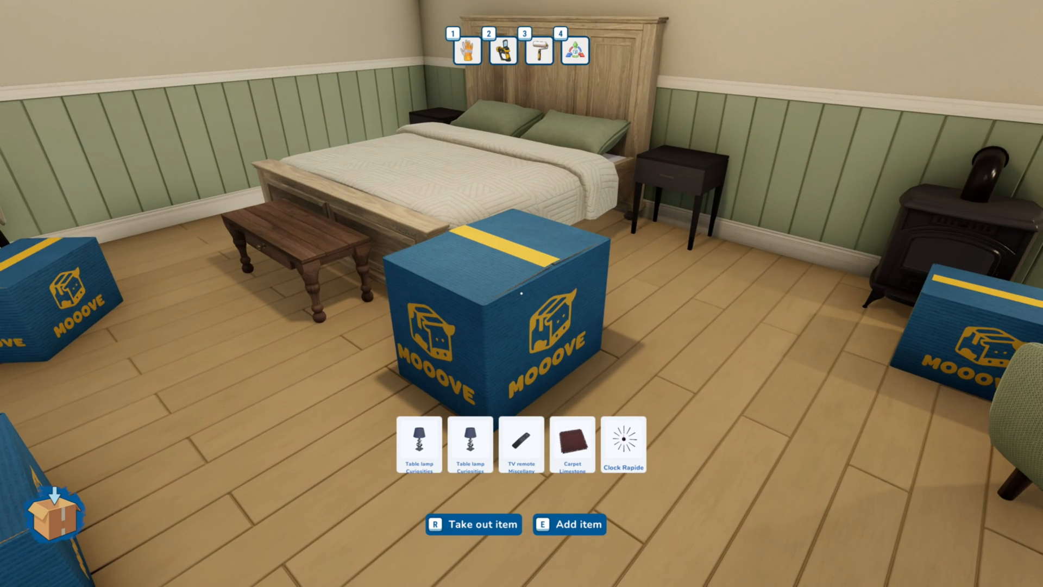
- Add another item such as a lamp, remote, carpet or clock to the quest box
{"action": "left_click", "coordinate": [621, 444]}
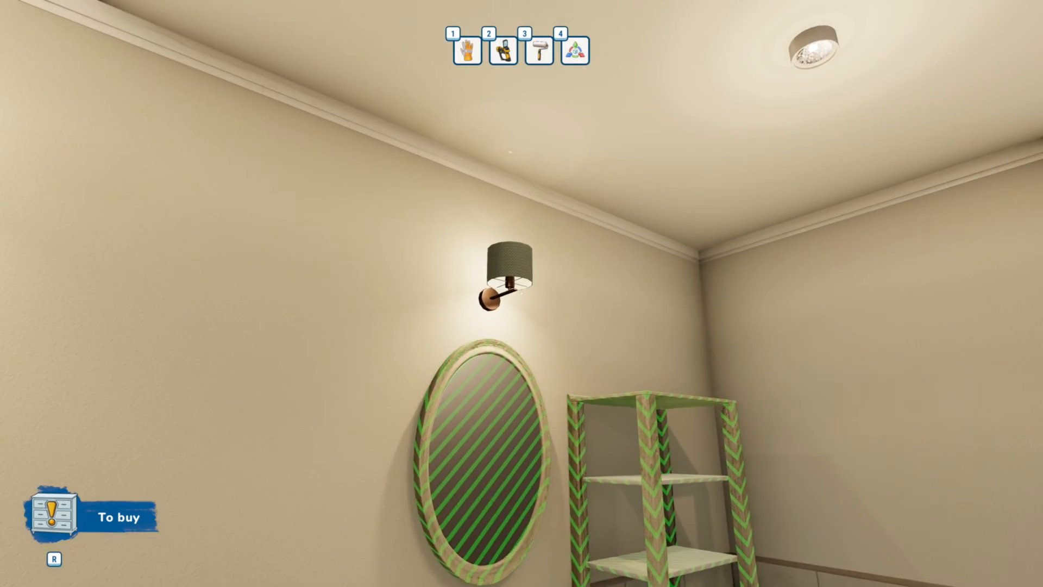
- Bring up the game menu after marking the mirror and shelf as to-buy
{"action": "key", "text": "Escape"}
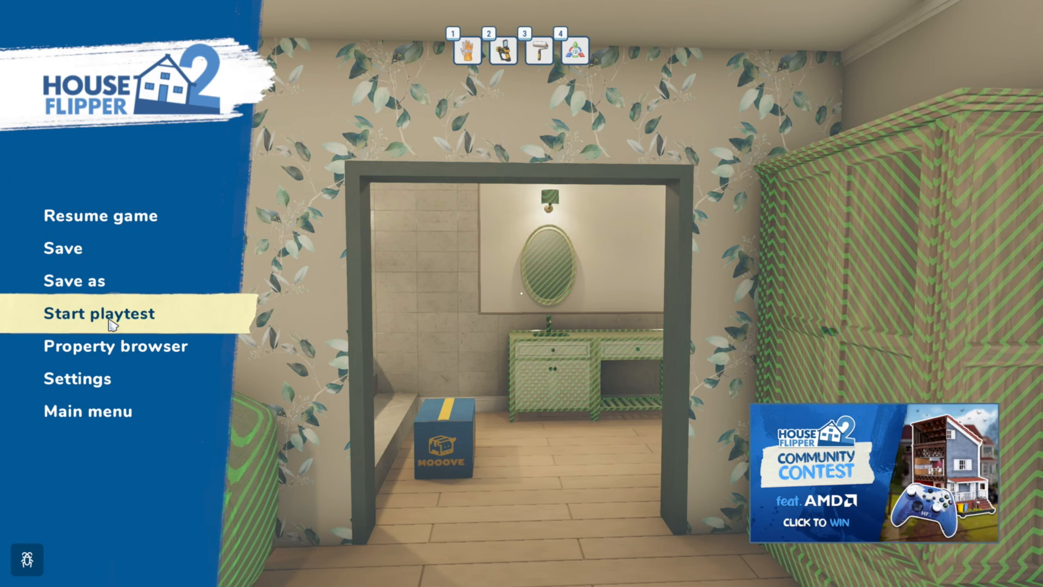
- Choose Start playtest from the pause menu to walk the house as a player
{"action": "left_click", "coordinate": [98, 313]}
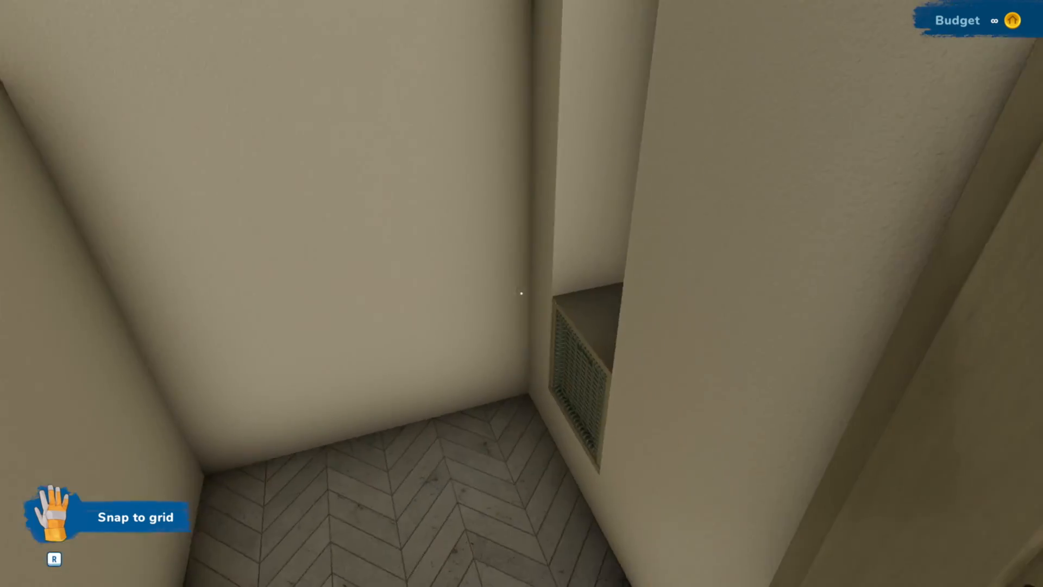
{"action": "mouse_move", "coordinate": [522, 293]}
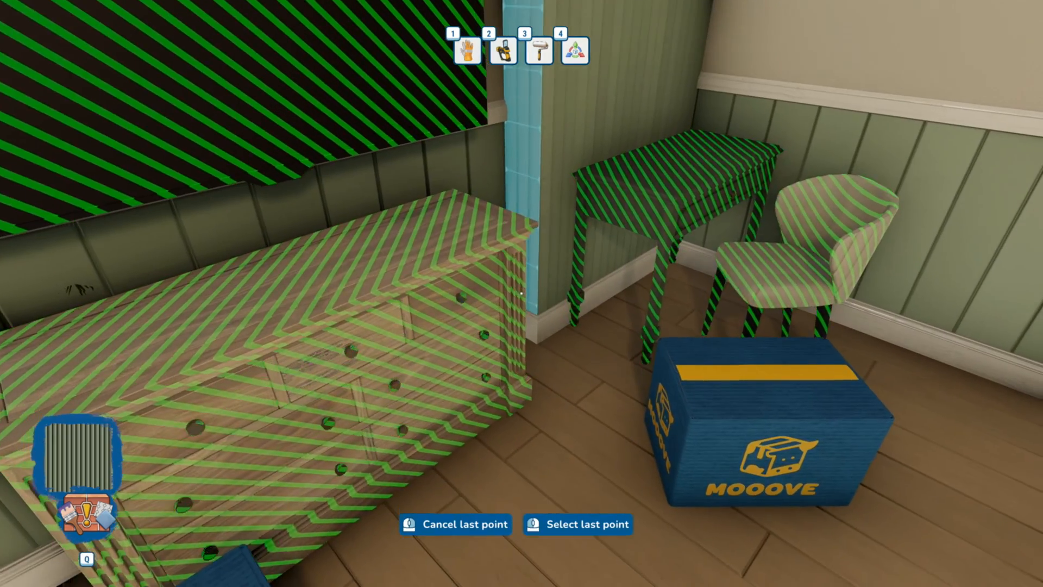
{"action": "mouse_move", "coordinate": [521, 293]}
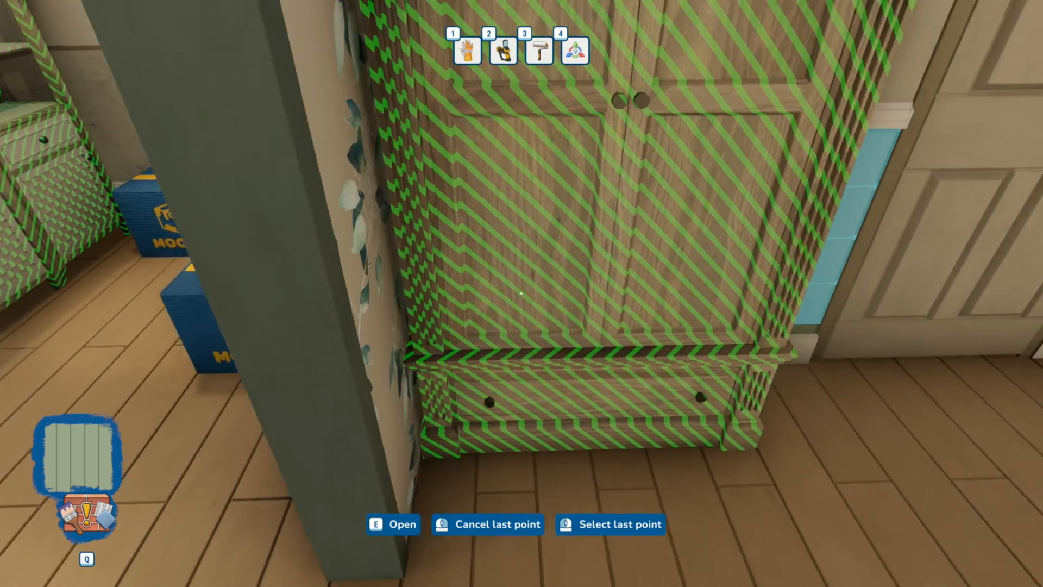
{"action": "mouse_move", "coordinate": [522, 293]}
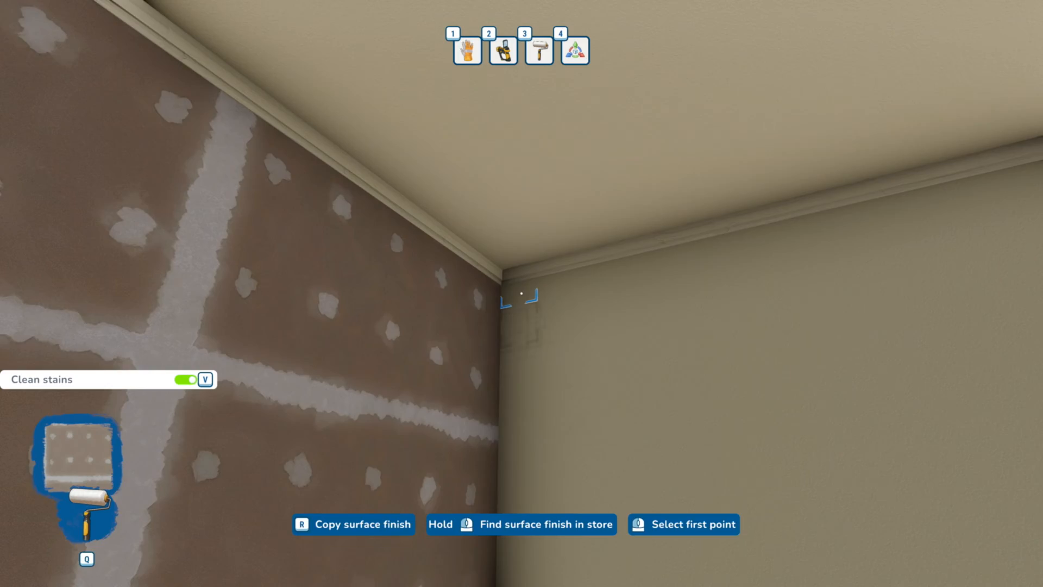
- Cover the walls, including the leafy wallpaper wall, with stained bare drywall
{"action": "left_click", "coordinate": [521, 293]}
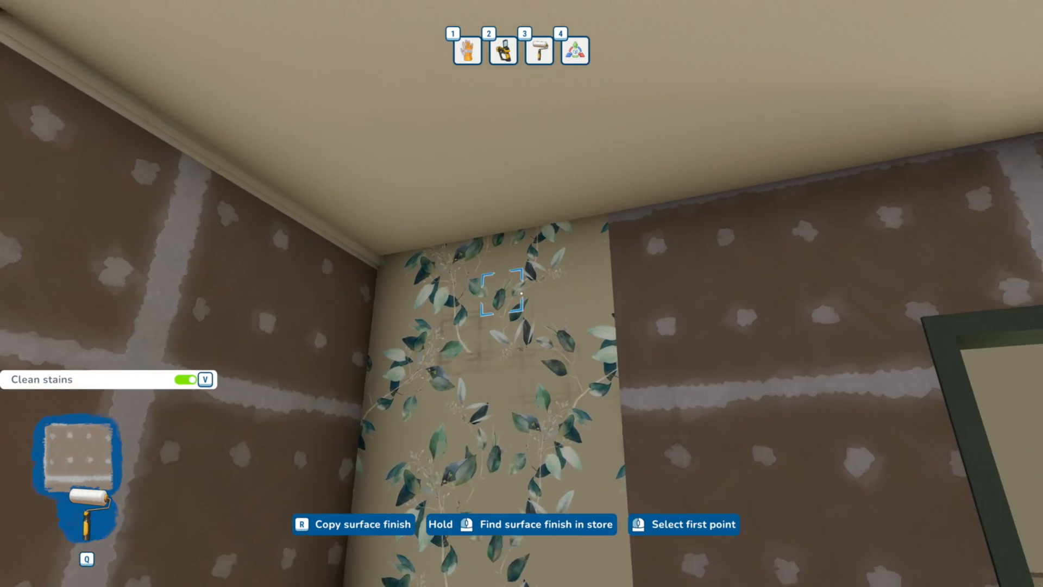
{"action": "left_click", "coordinate": [522, 296]}
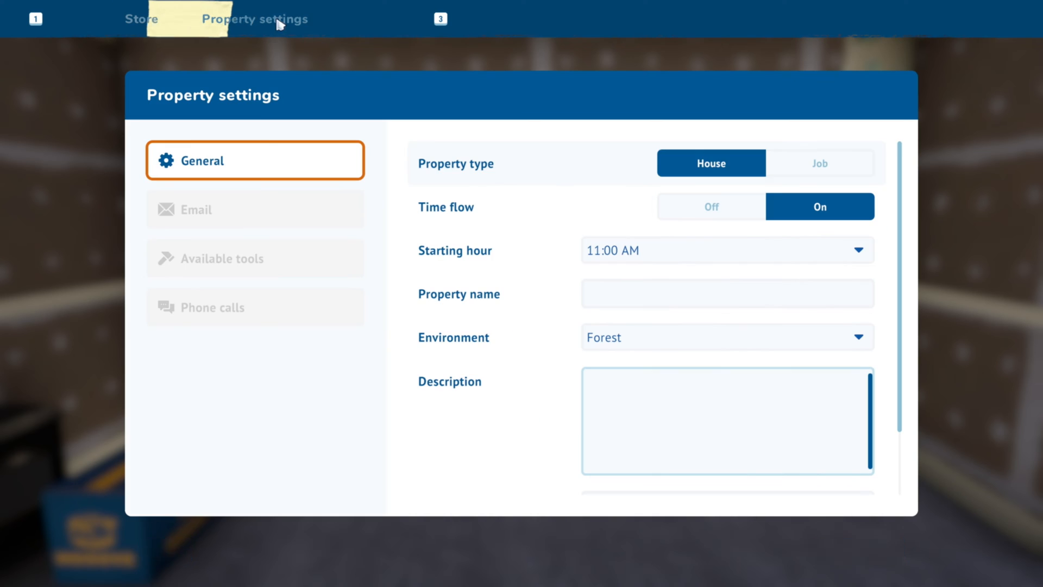
- Set the property type to Job and enter the Tudor Basement name
{"action": "left_click", "coordinate": [819, 163]}
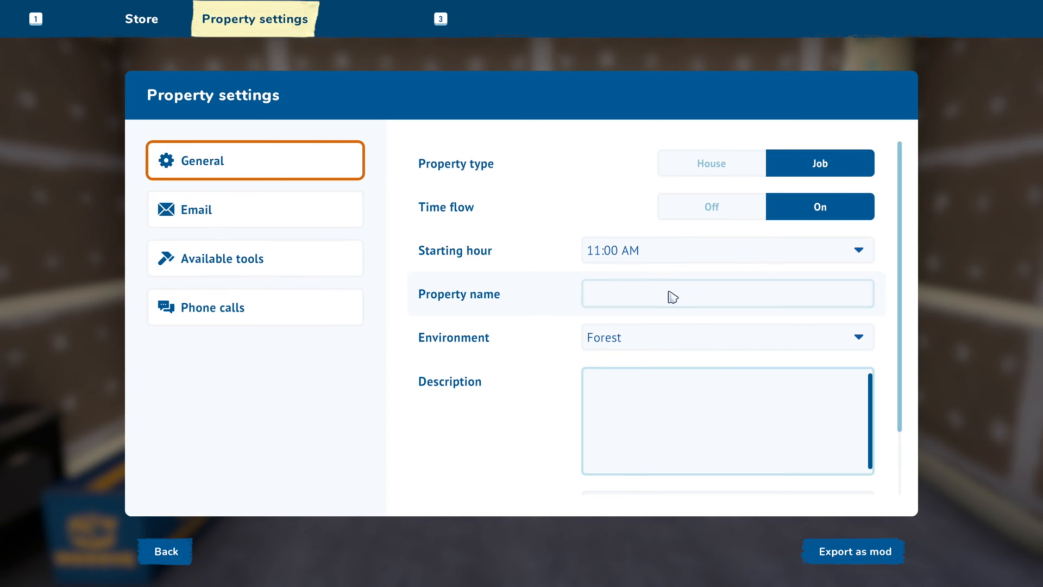
{"action": "type", "text": "Tudor Baseme"}
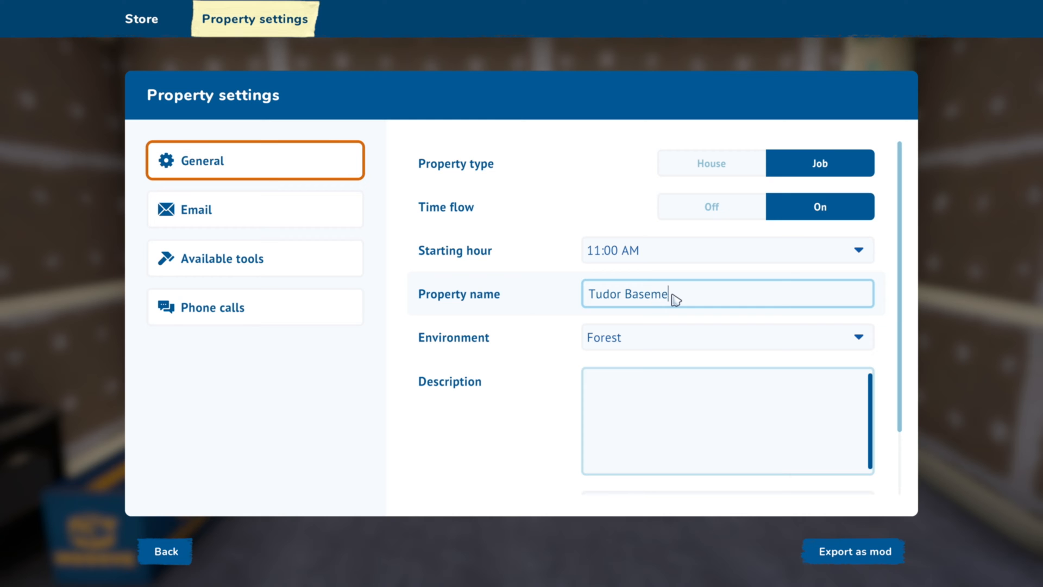
{"action": "type", "text": "nt"}
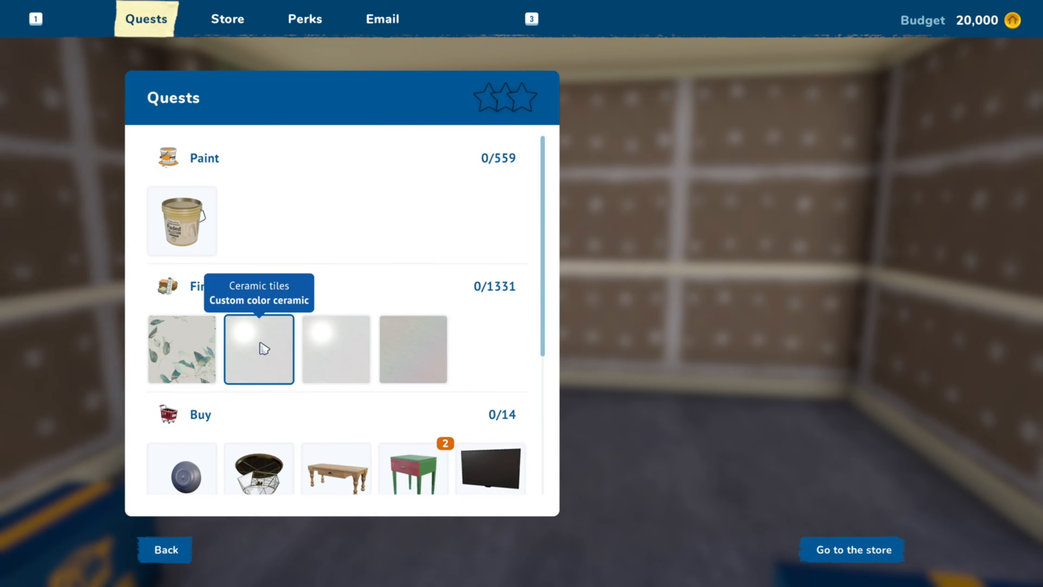
- Check the required finishes in the quest list and buy the yellow paint
{"action": "left_click", "coordinate": [336, 348]}
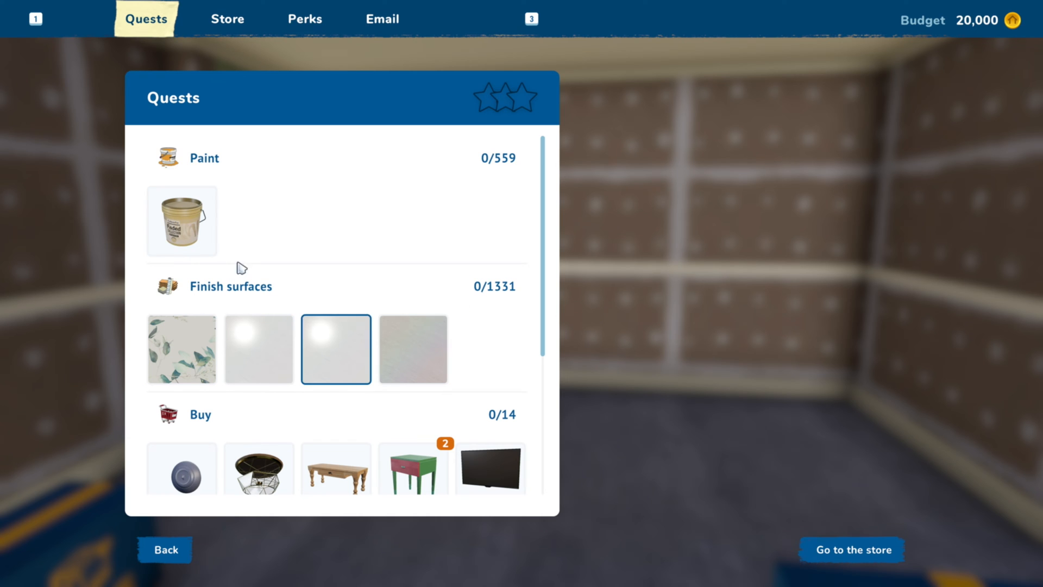
{"action": "scroll", "scroll_direction": "down", "scroll_amount": 3}
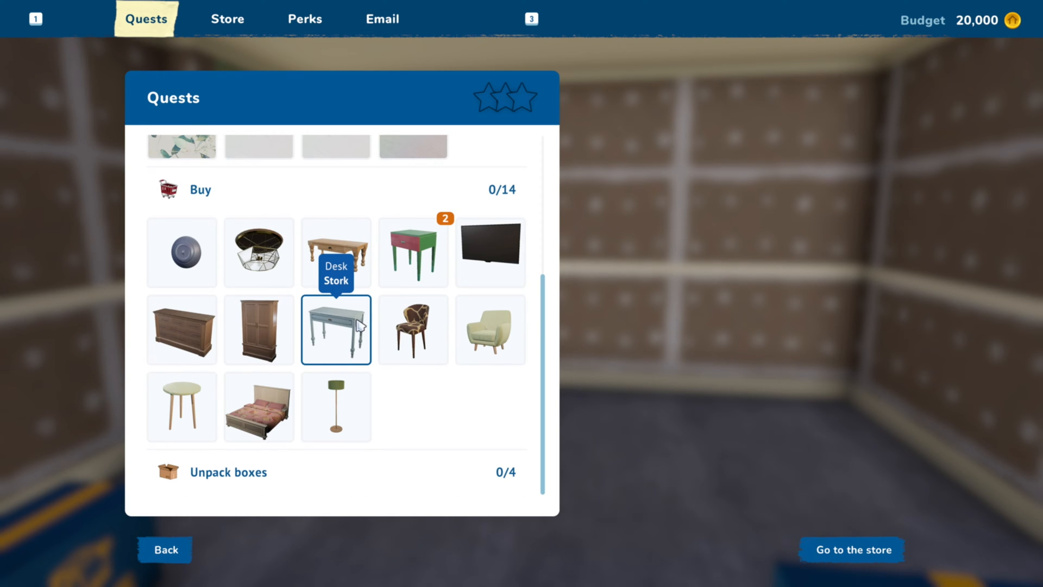
{"action": "left_click", "coordinate": [227, 19]}
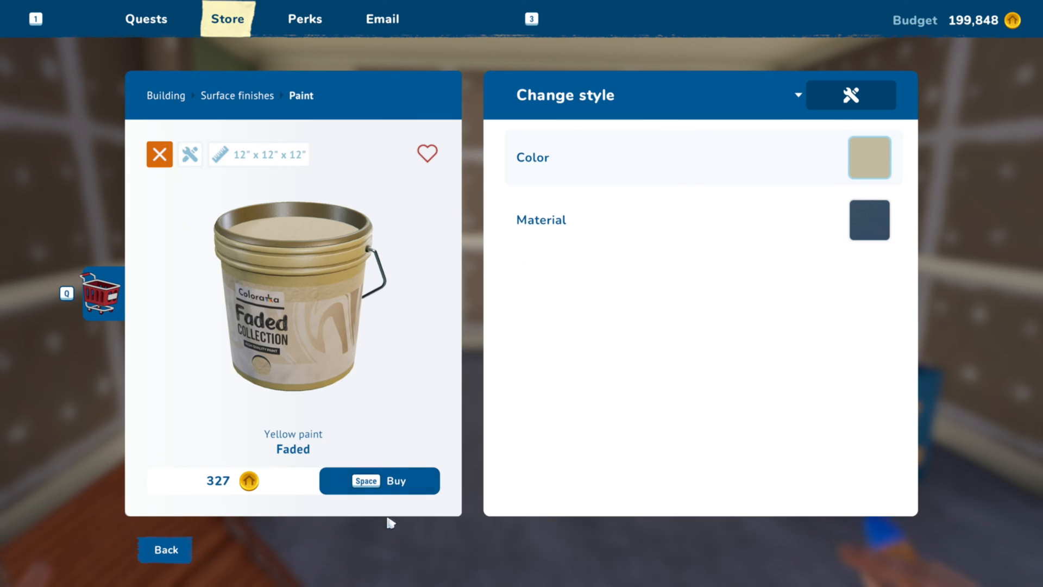
{"action": "left_click", "coordinate": [379, 480]}
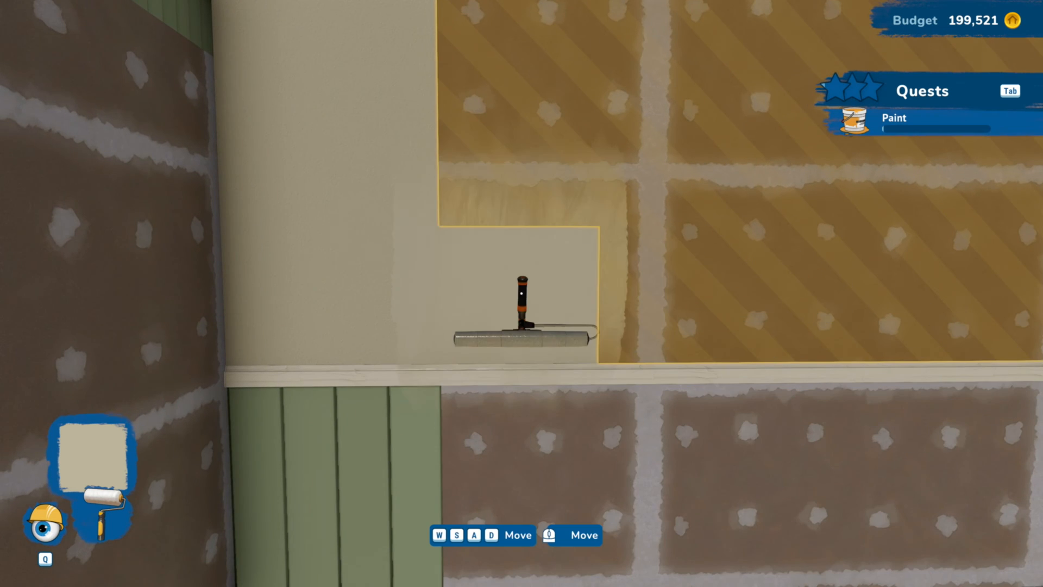
{"action": "mouse_move", "coordinate": [521, 294]}
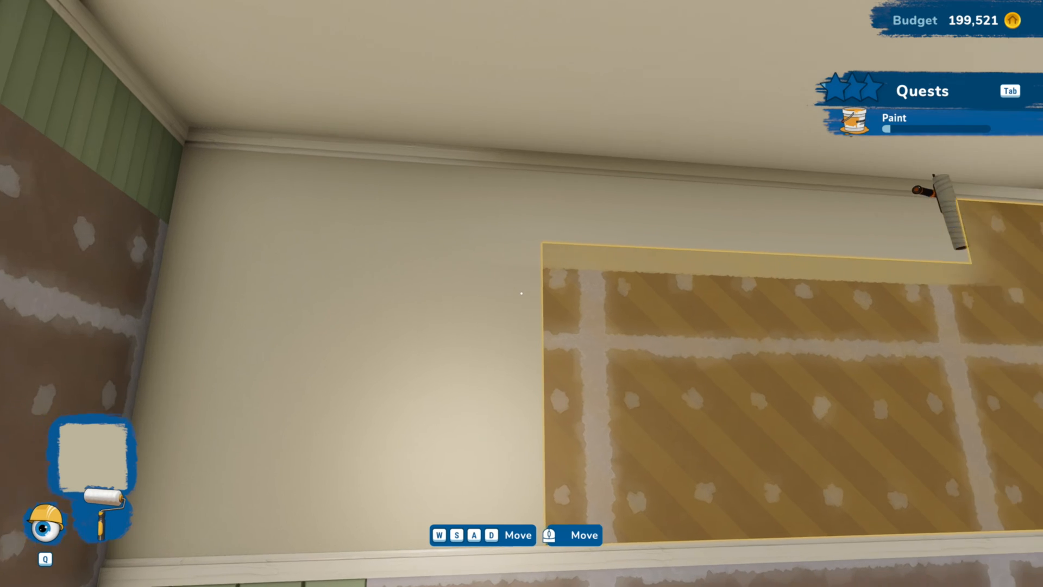
{"action": "mouse_move", "coordinate": [522, 294]}
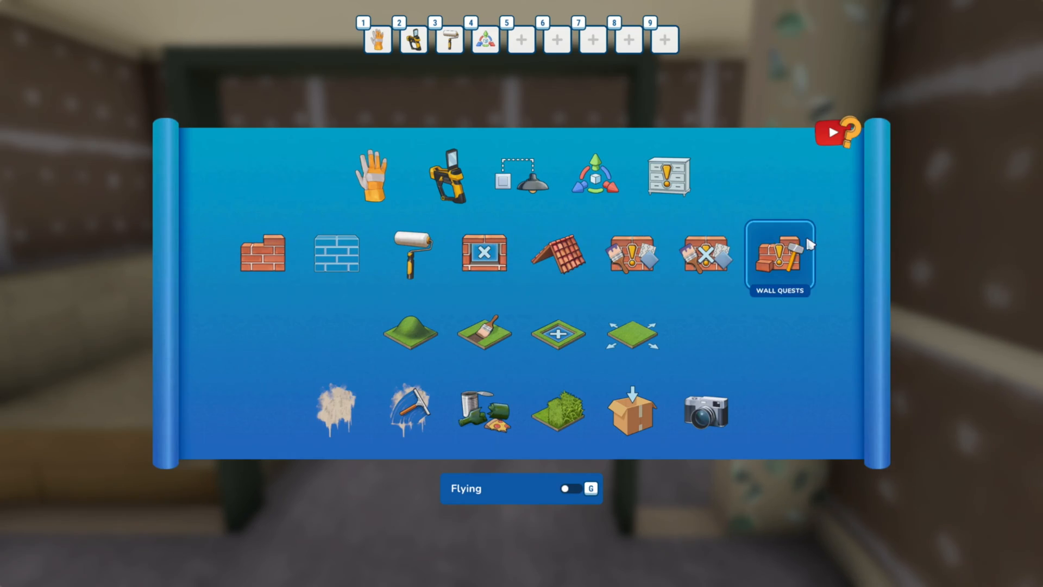
- Switch to Wall Quests and set the first point on a bare basement wall
{"action": "left_click", "coordinate": [779, 258]}
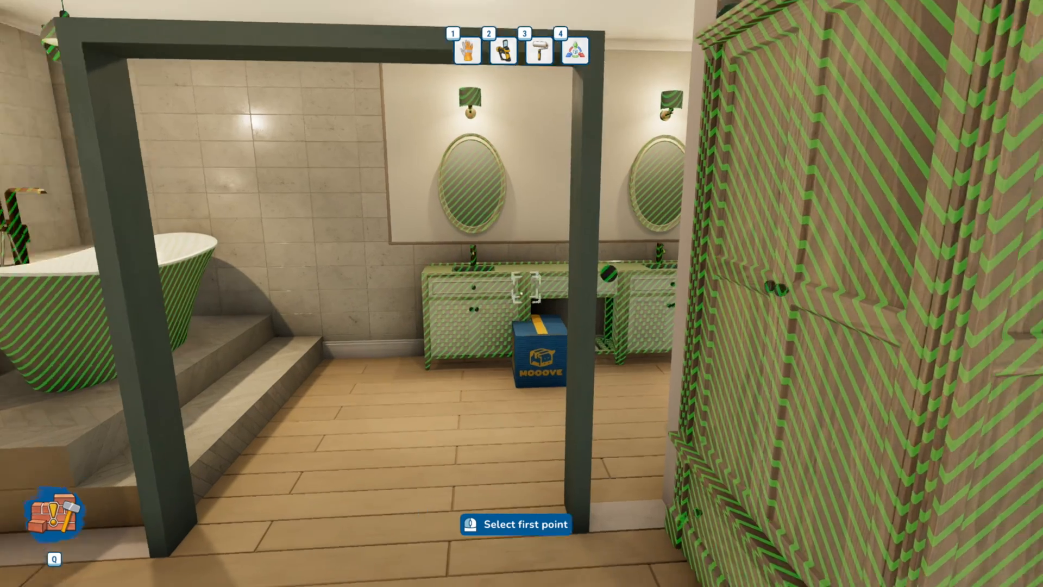
{"action": "left_click", "coordinate": [521, 291]}
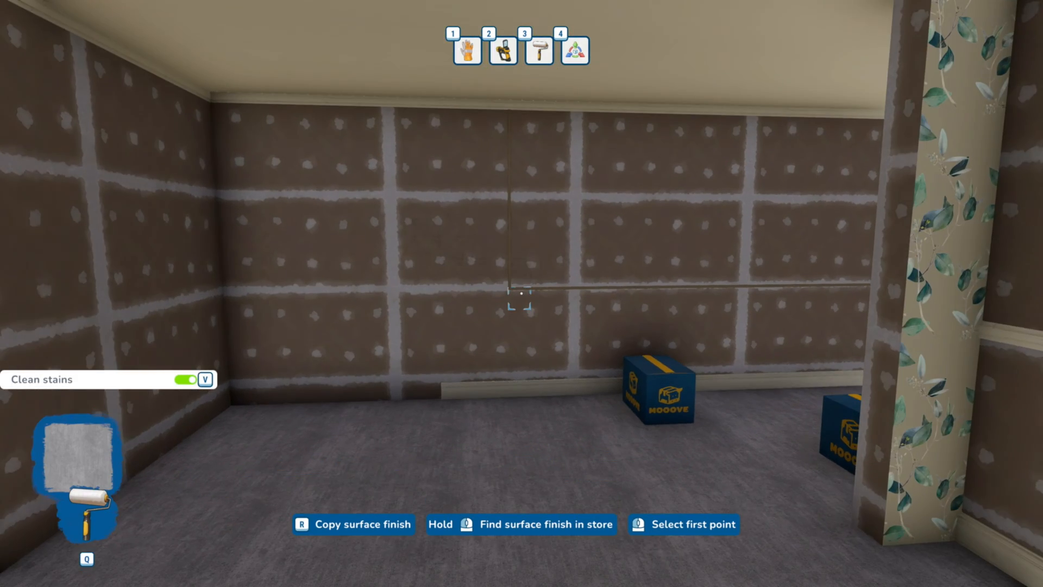
- Save the property from the pause menu and start a playtest
{"action": "key", "text": "Escape"}
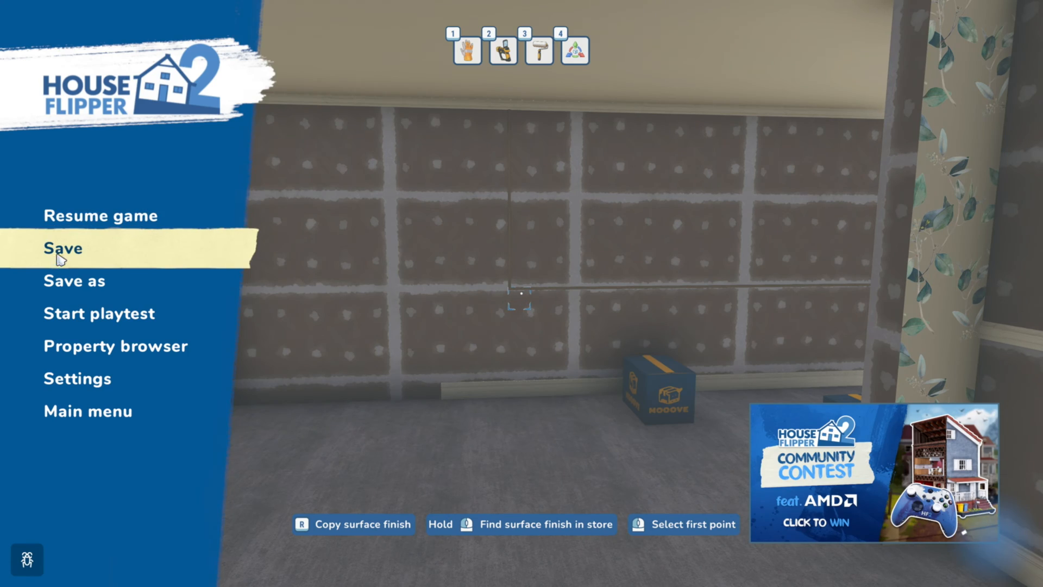
{"action": "left_click", "coordinate": [62, 247]}
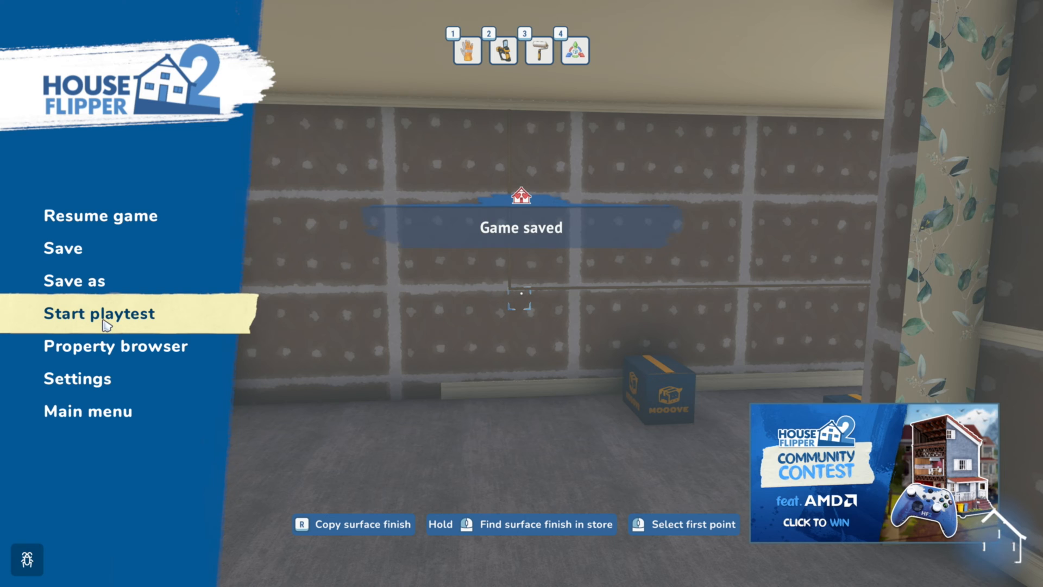
{"action": "left_click", "coordinate": [99, 313]}
{"action": "type", "text": "toilet"}
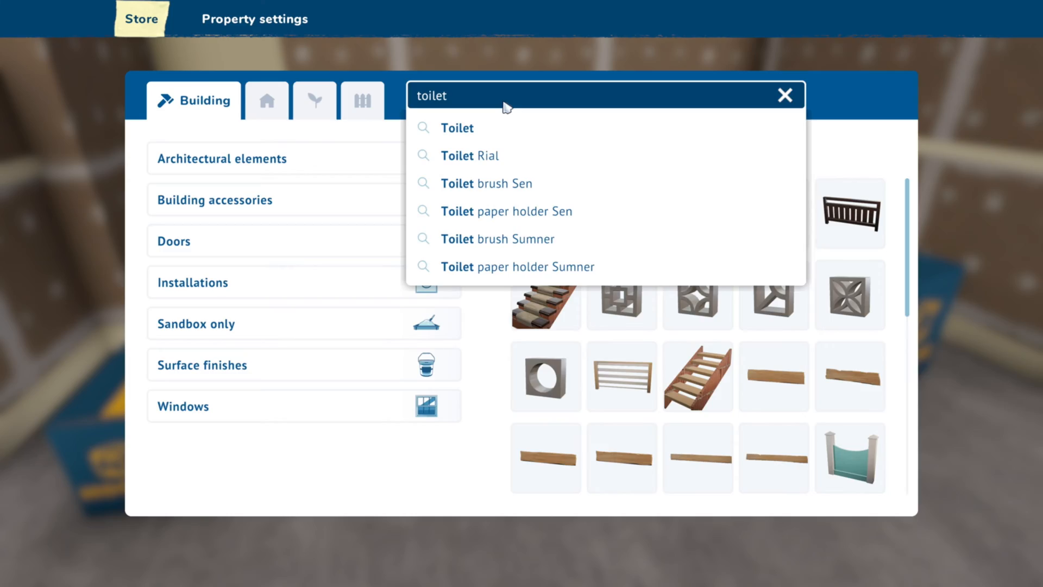
- Buy a damaged toilet and a damaged sink from the store searches
{"action": "left_click", "coordinate": [456, 127]}
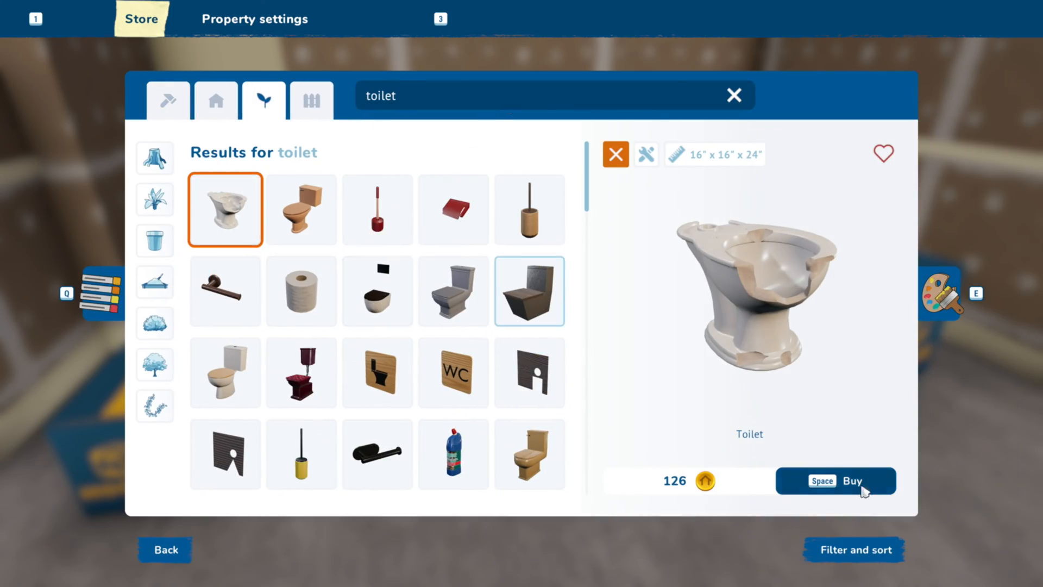
{"action": "left_click", "coordinate": [836, 480]}
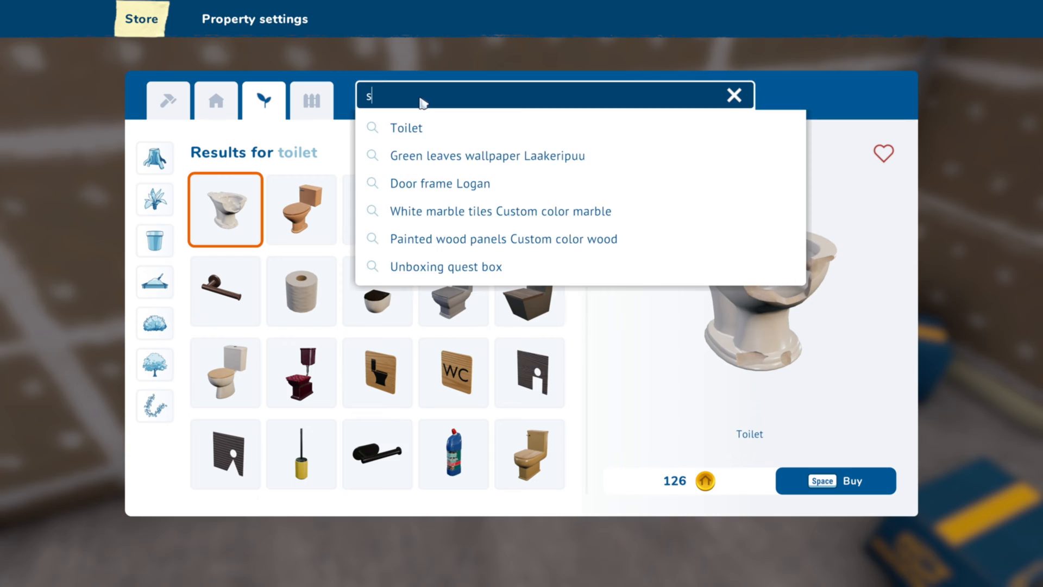
{"action": "type", "text": "sink"}
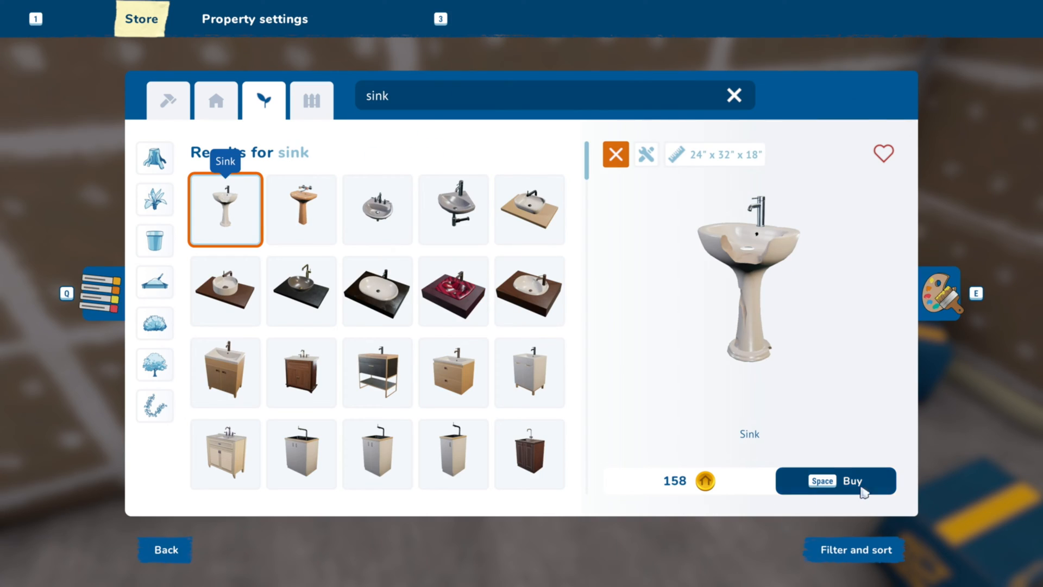
{"action": "left_click", "coordinate": [836, 480]}
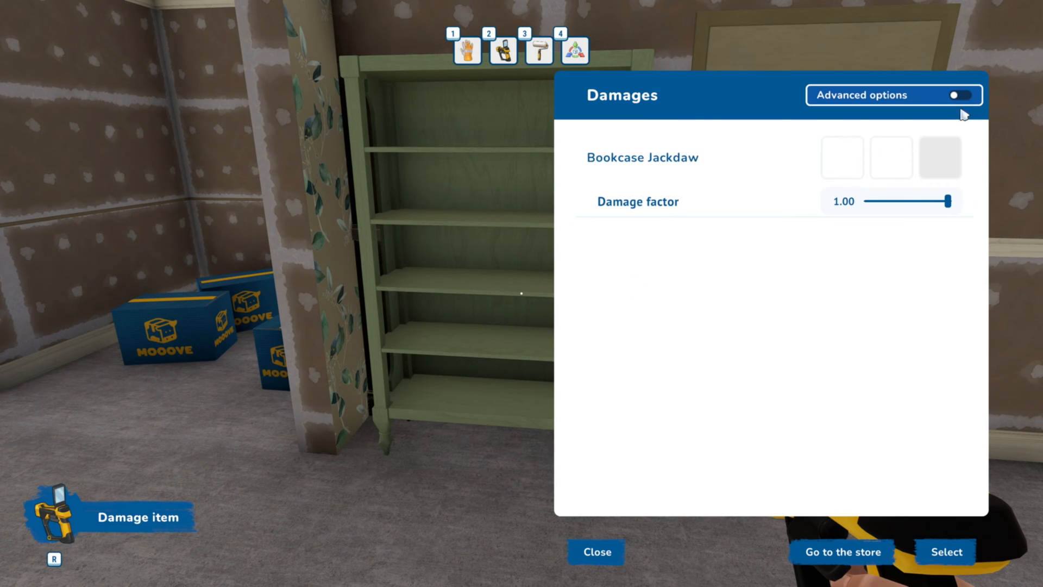
- Weather the green bookcase with dark grey scratched base damage and a woven brown detail texture
{"action": "left_click", "coordinate": [961, 95]}
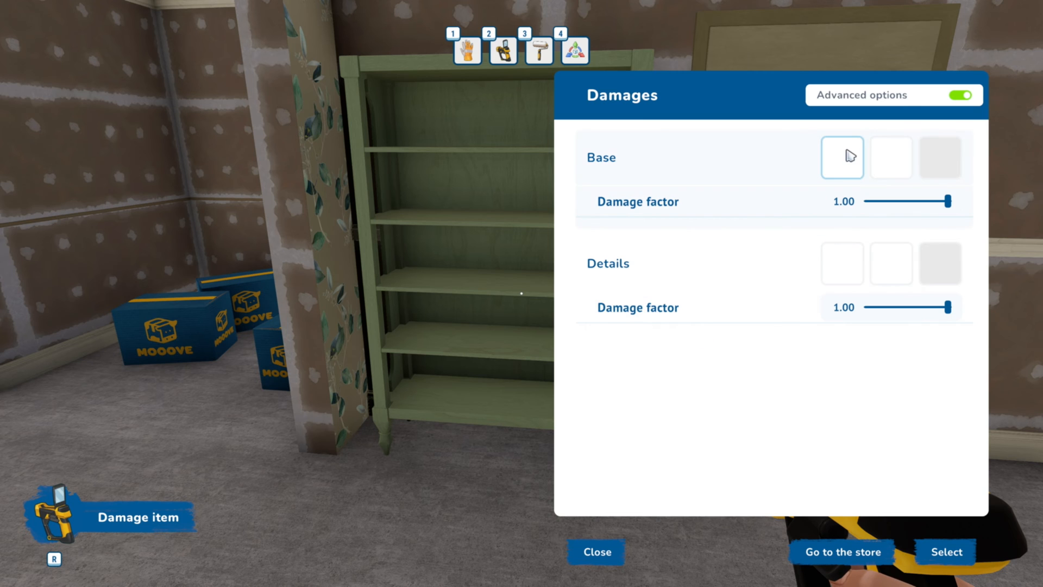
{"action": "mouse_move", "coordinate": [939, 157]}
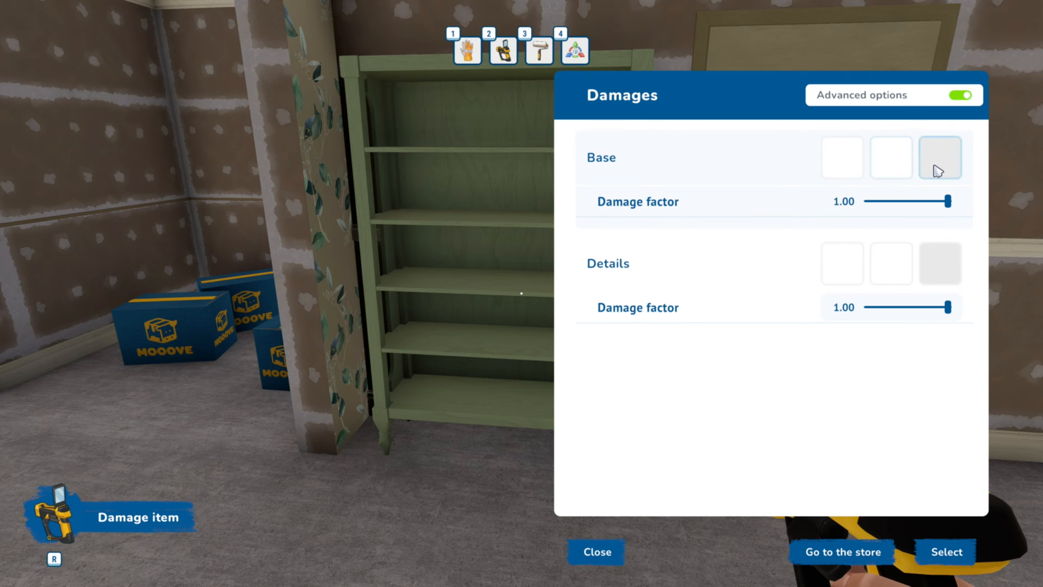
{"action": "left_click", "coordinate": [939, 157]}
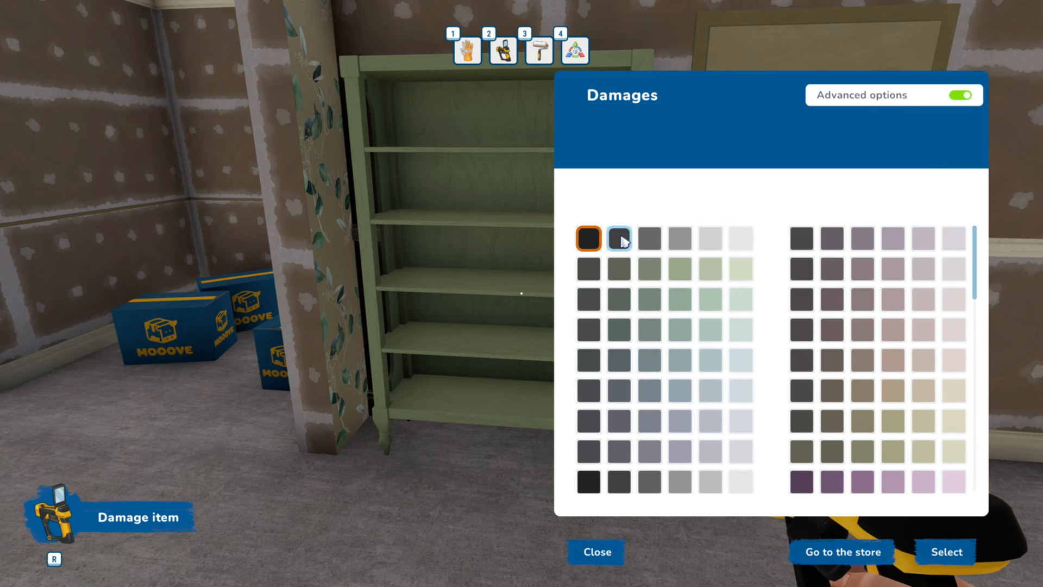
{"action": "left_click", "coordinate": [958, 95]}
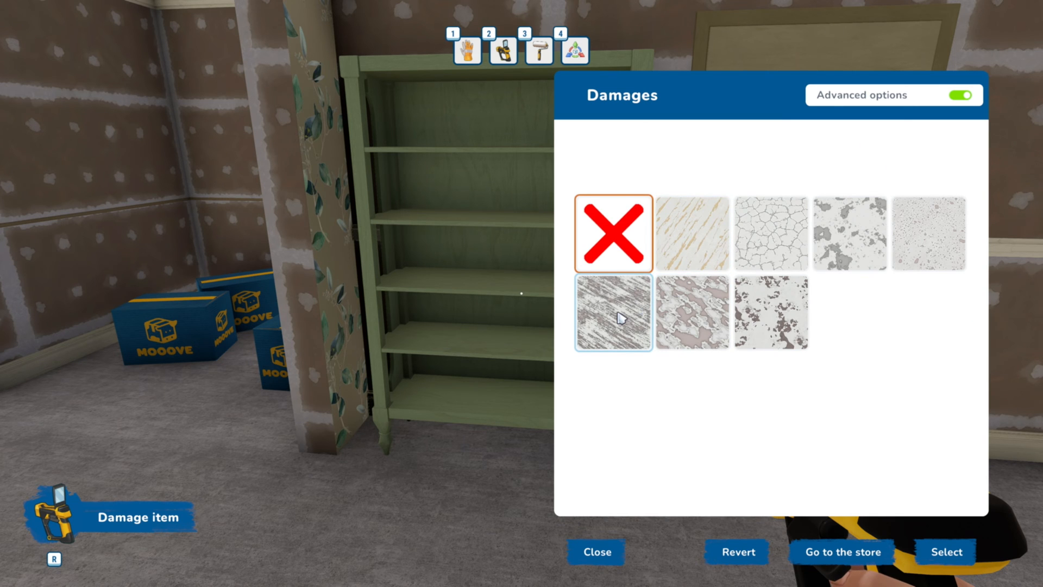
{"action": "left_click", "coordinate": [770, 313]}
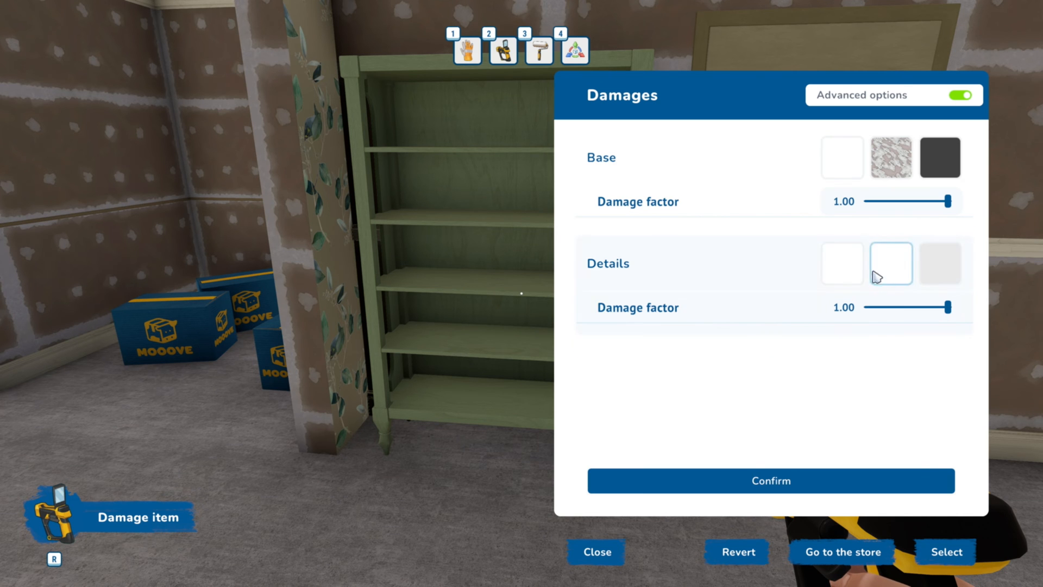
{"action": "left_click", "coordinate": [770, 480]}
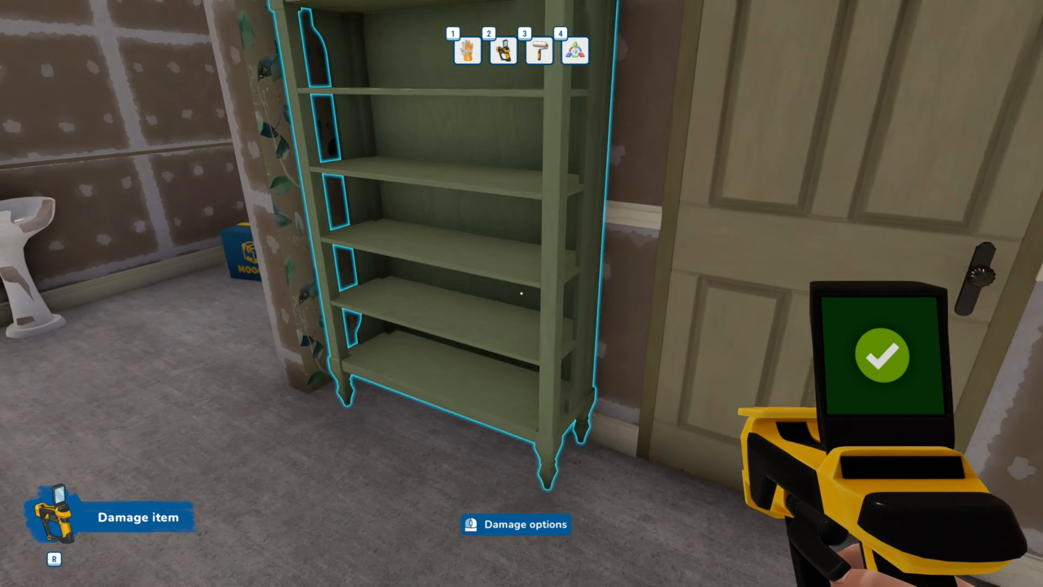
{"action": "left_click", "coordinate": [516, 524]}
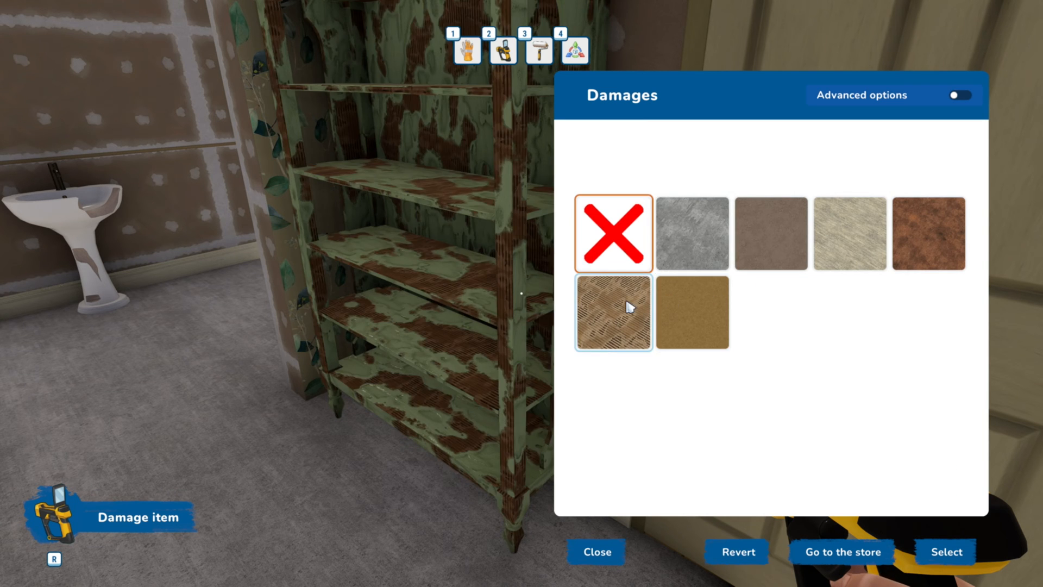
{"action": "left_click", "coordinate": [692, 234]}
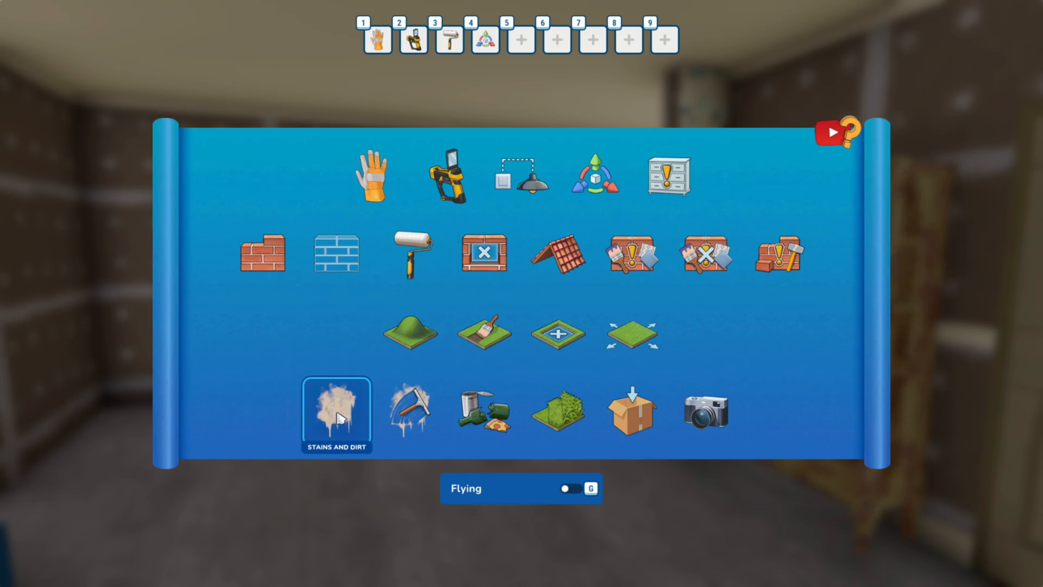
- Switch to stains and dirt and darken the stain colour to a muted grey-green
{"action": "left_click", "coordinate": [335, 409]}
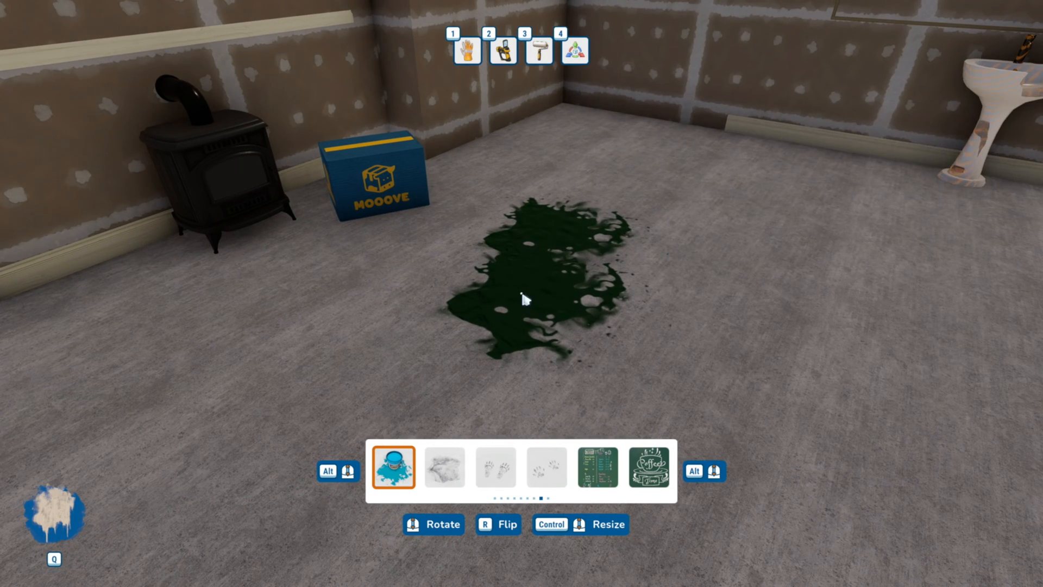
{"action": "left_click", "coordinate": [394, 466]}
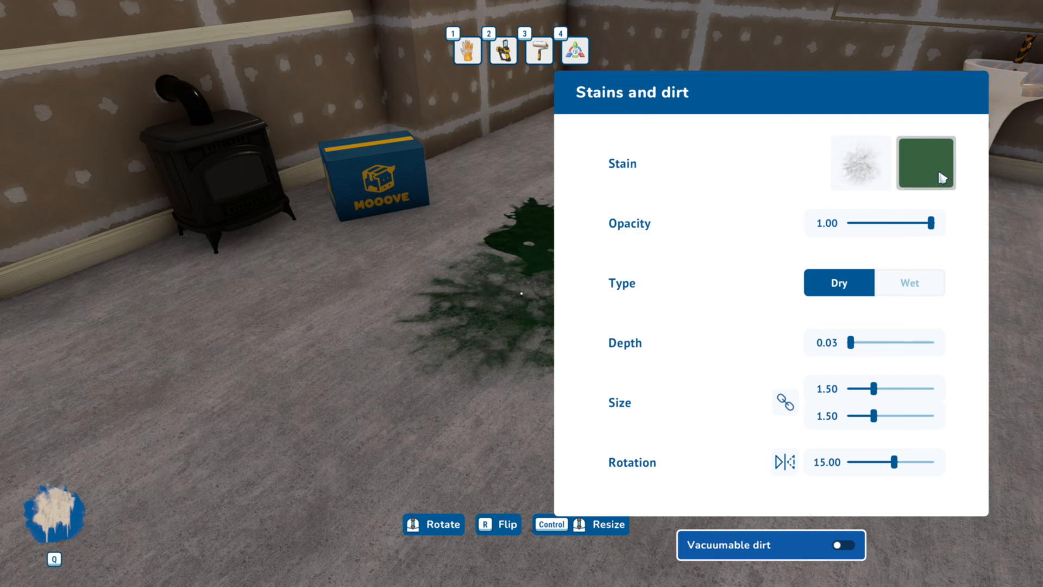
{"action": "left_click", "coordinate": [925, 163]}
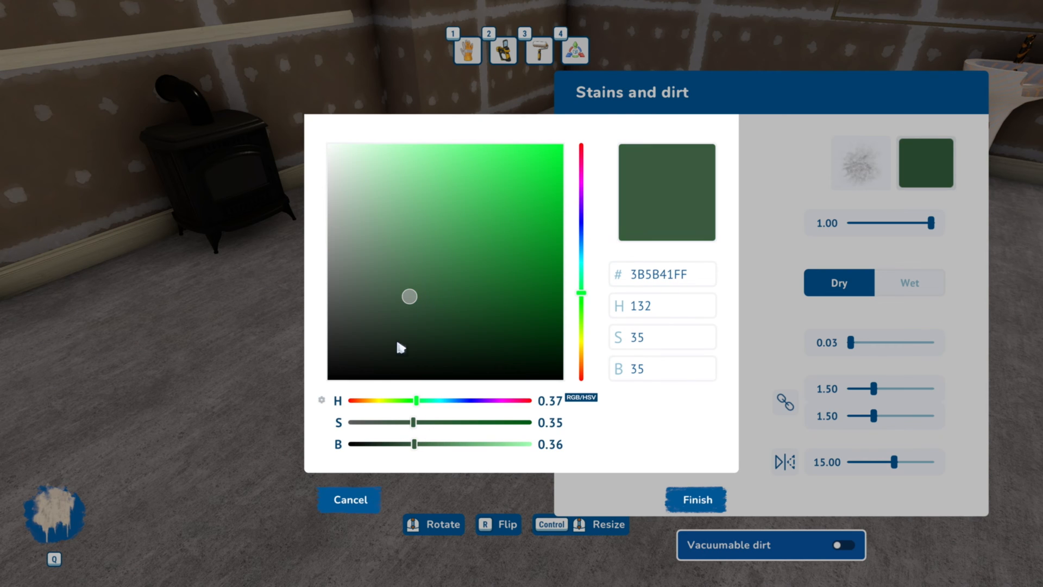
{"action": "left_click_drag", "start_coordinate": [409, 296], "coordinate": [365, 310]}
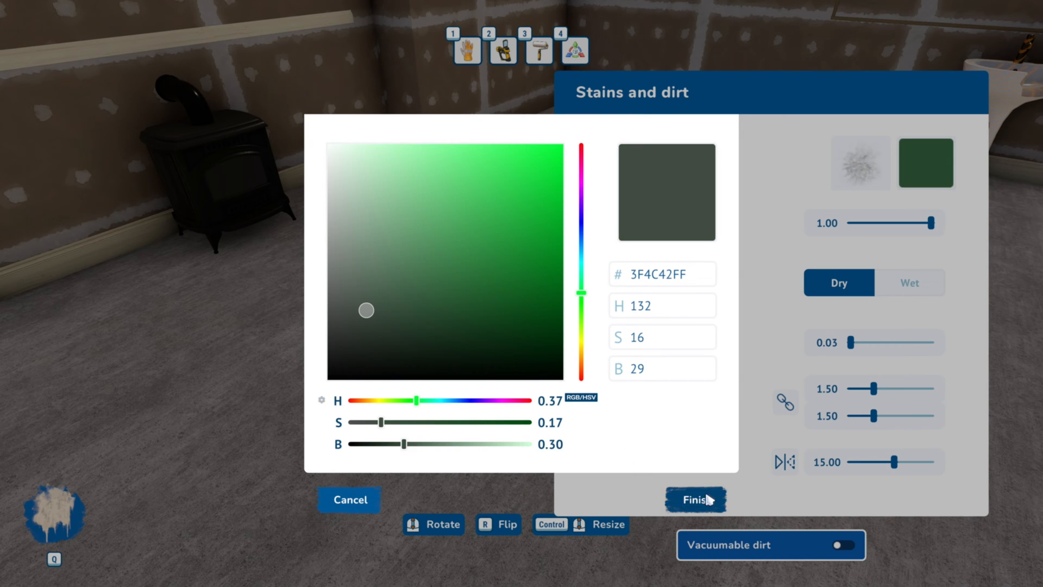
{"action": "left_click", "coordinate": [696, 499]}
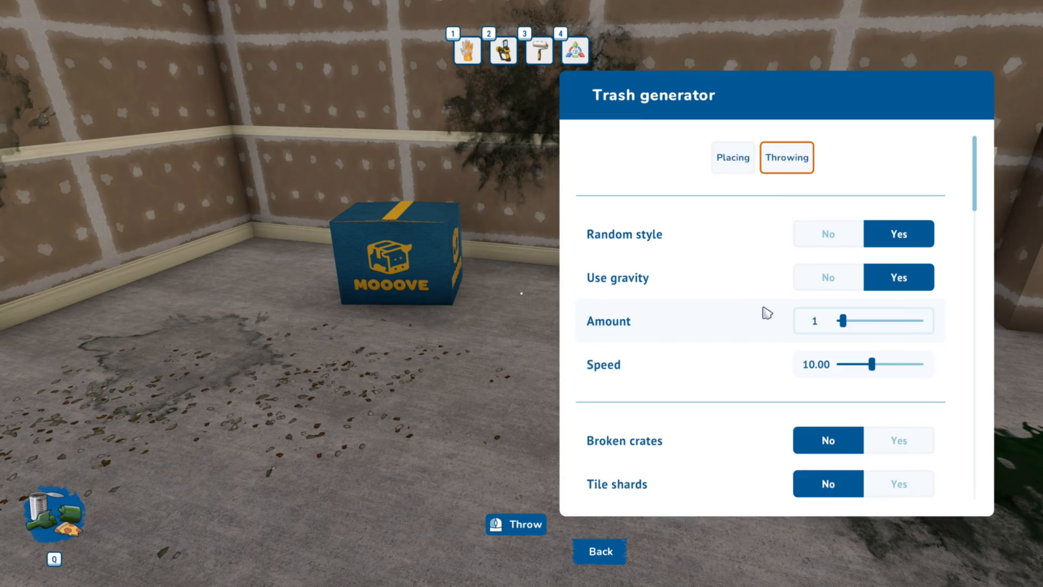
- Throw broken planks, cardboard and debris, including cables, onto the basement floor
{"action": "left_click", "coordinate": [598, 551]}
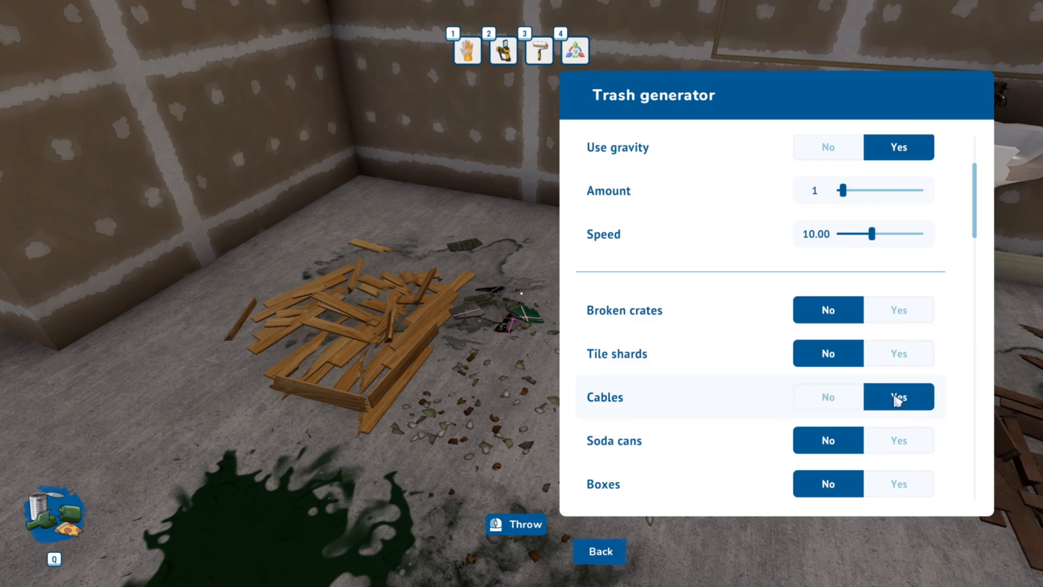
{"action": "left_click", "coordinate": [598, 551]}
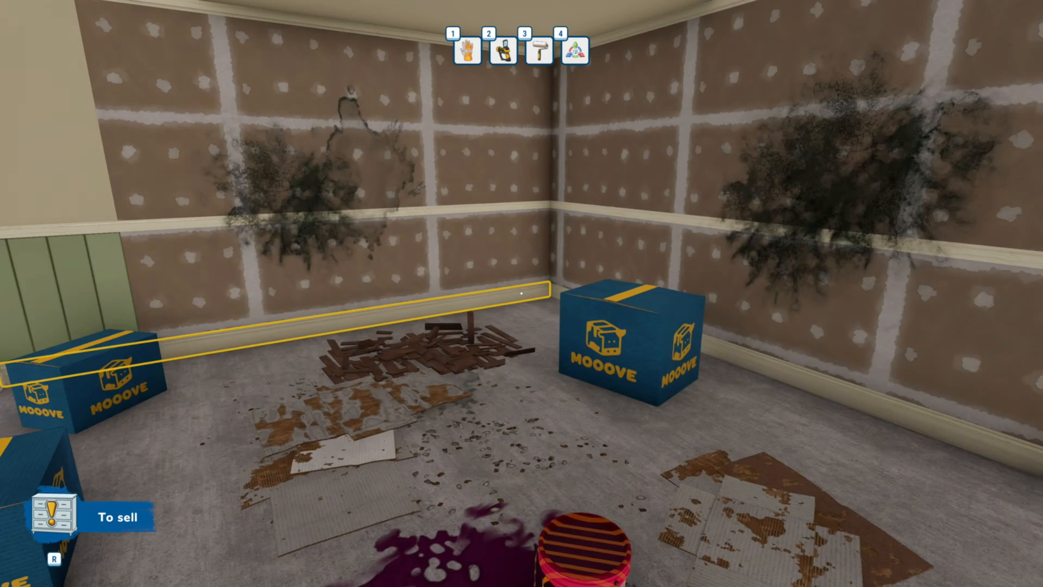
- Bring up the game menu with Esc and start a playtest of the basement job
{"action": "key", "text": "Escape"}
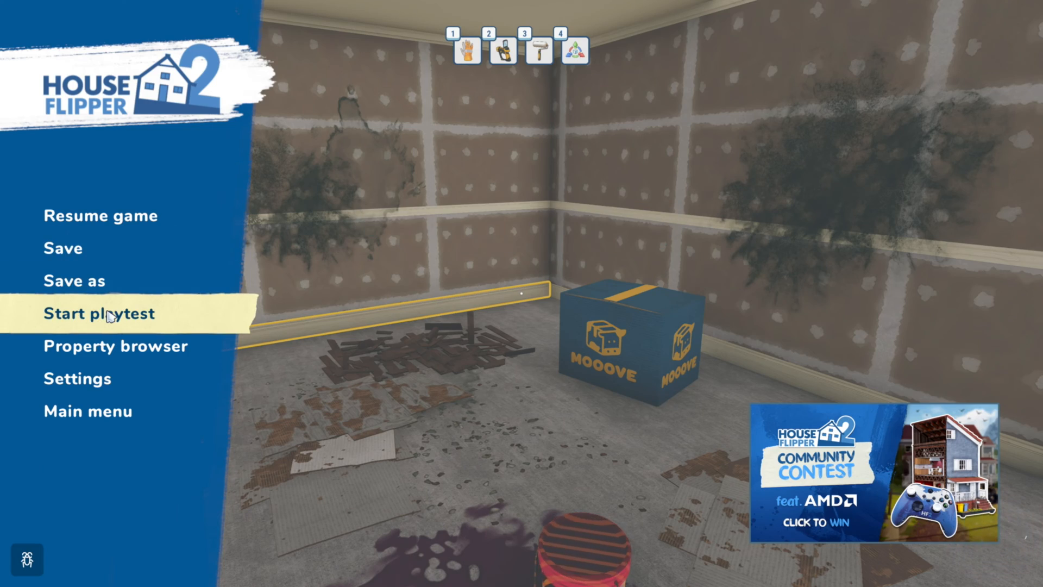
{"action": "left_click", "coordinate": [98, 313]}
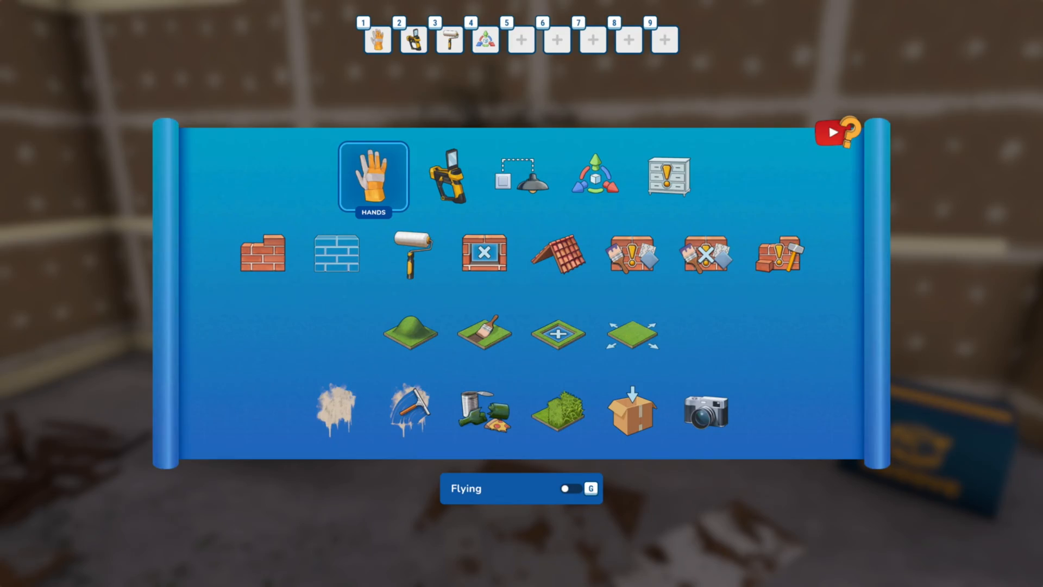
{"action": "mouse_move", "coordinate": [826, 332]}
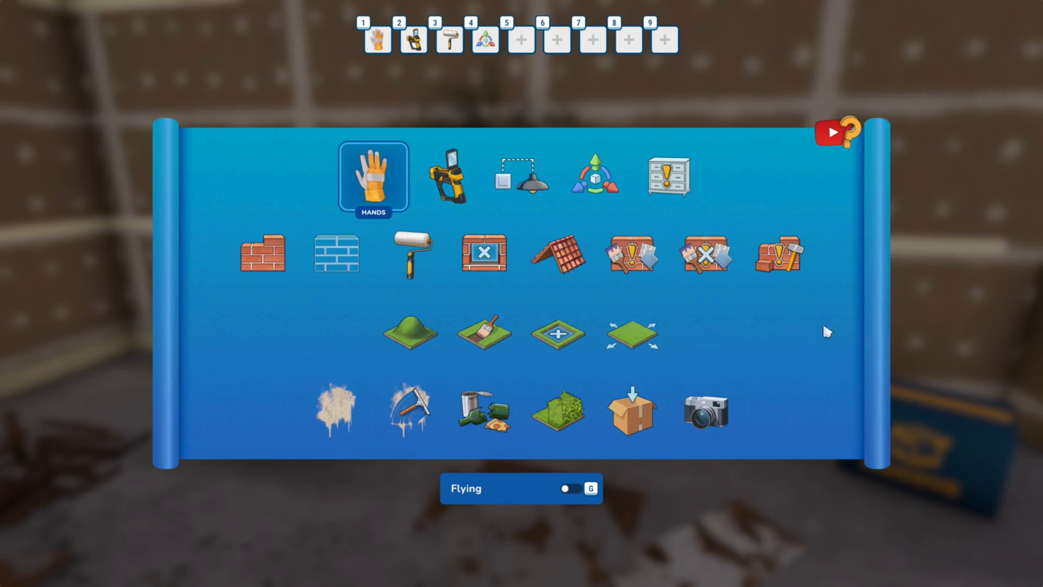
- Remove the floor trash and debris with the dirt-destroying tool at a longer reach
{"action": "left_click", "coordinate": [411, 408]}
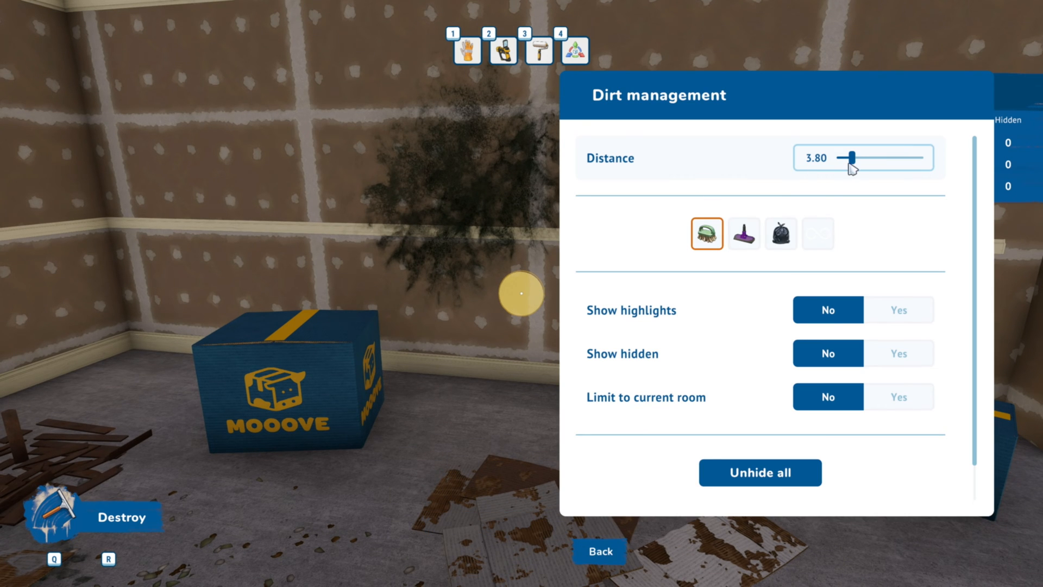
{"action": "left_click_drag", "start_coordinate": [853, 158], "coordinate": [856, 157]}
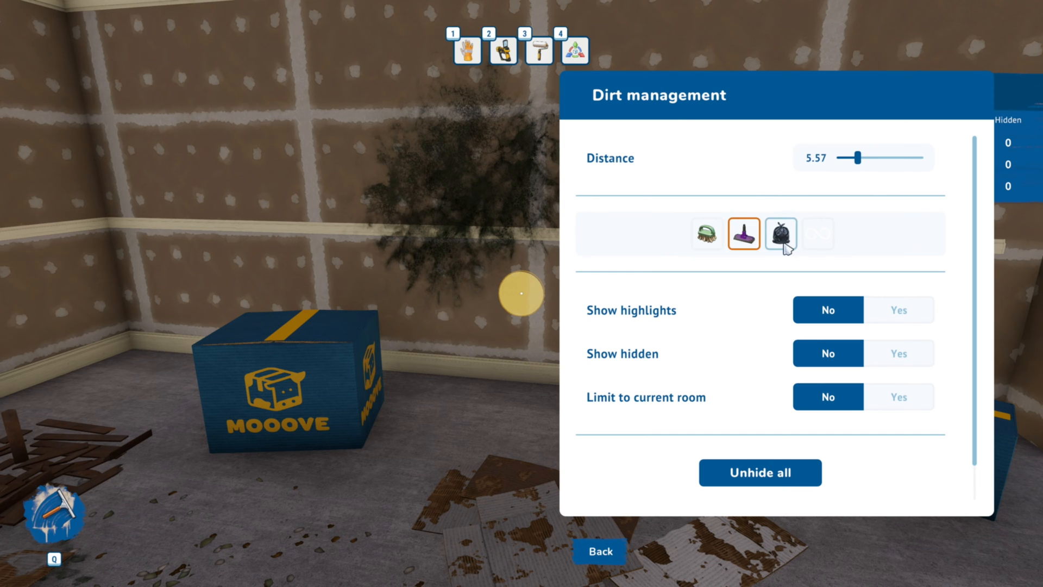
{"action": "left_click", "coordinate": [780, 234]}
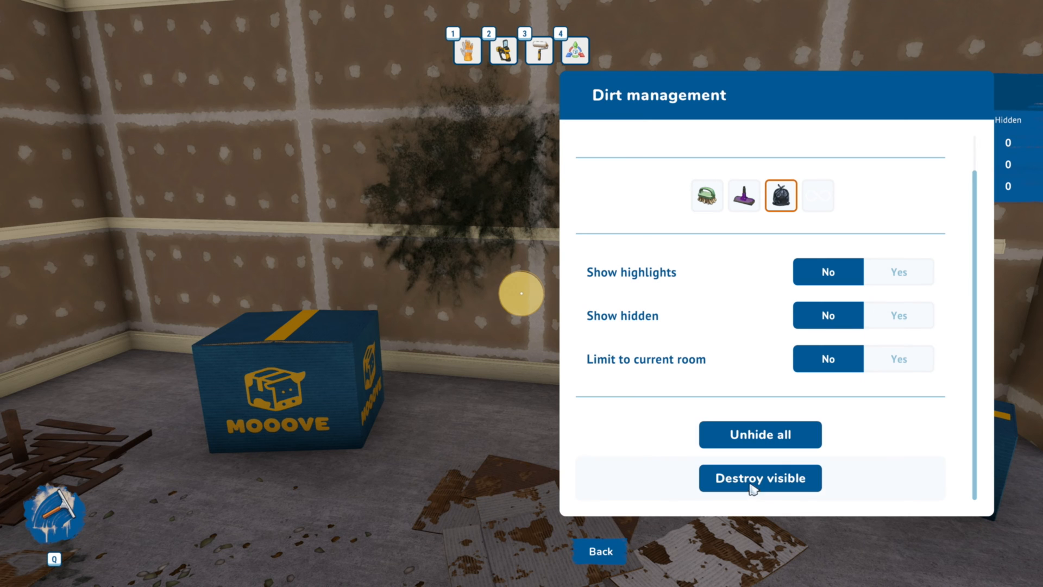
{"action": "left_click", "coordinate": [759, 477]}
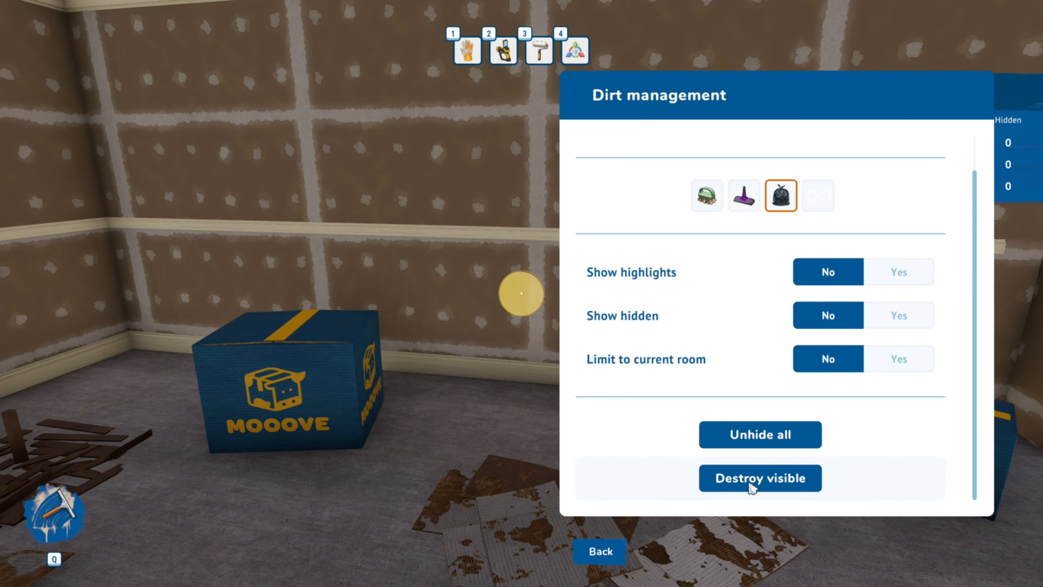
{"action": "left_click", "coordinate": [760, 478]}
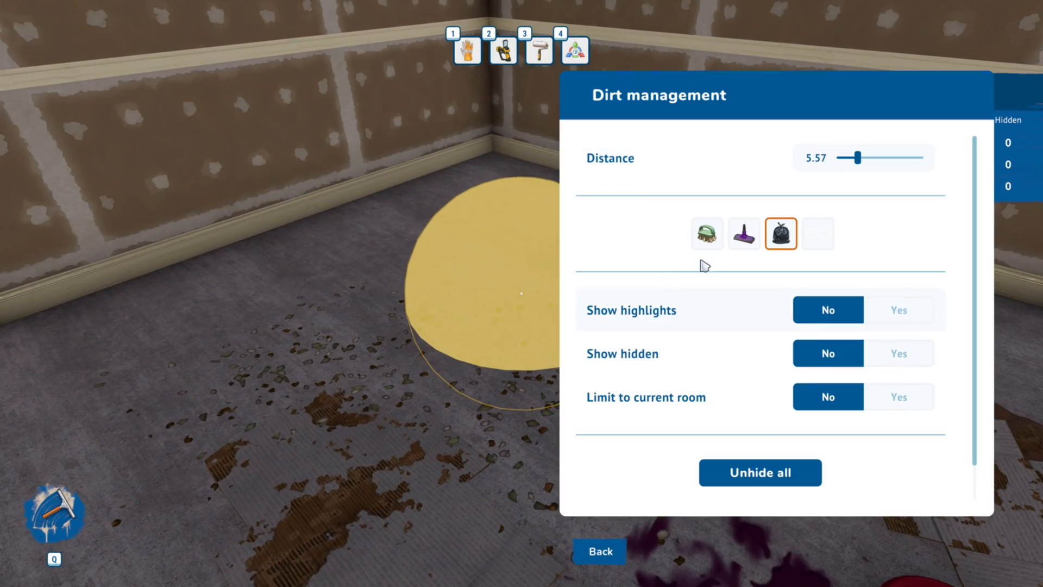
{"action": "left_click", "coordinate": [597, 551]}
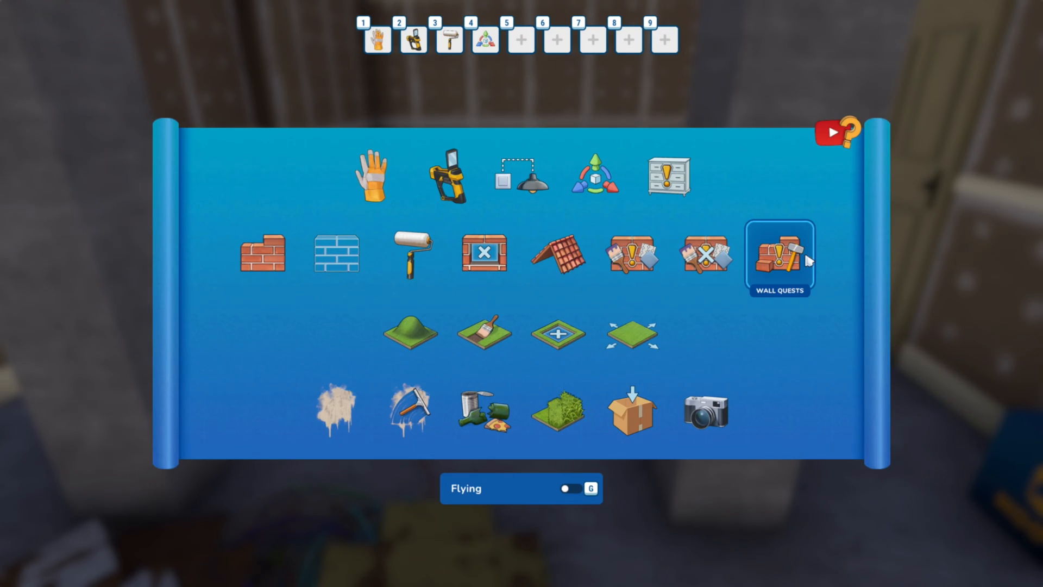
- Set Wall Quests to Present and Mark to demolish, then pick both pillars
{"action": "left_click", "coordinate": [780, 258]}
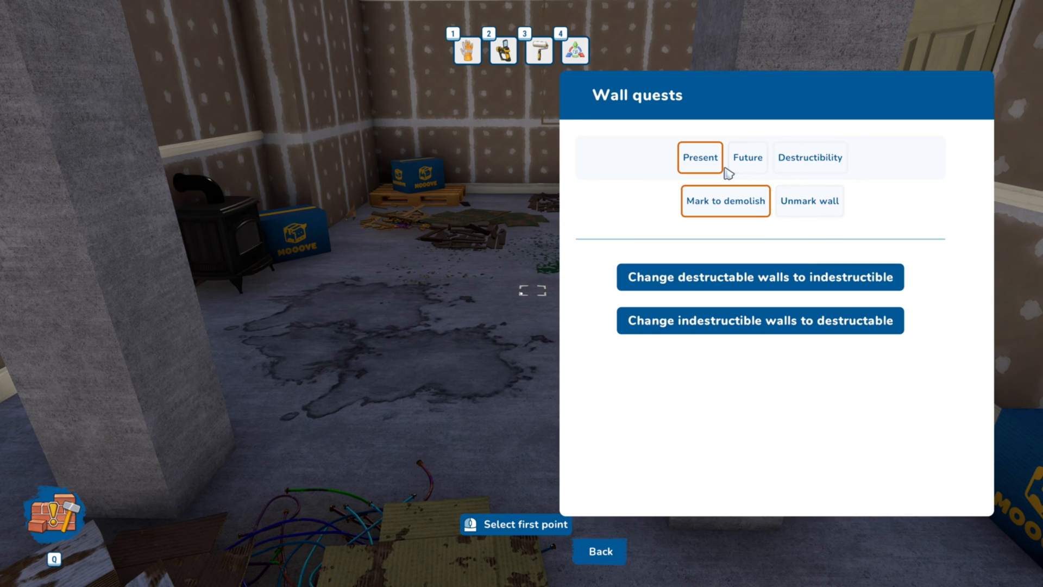
{"action": "left_click", "coordinate": [598, 551]}
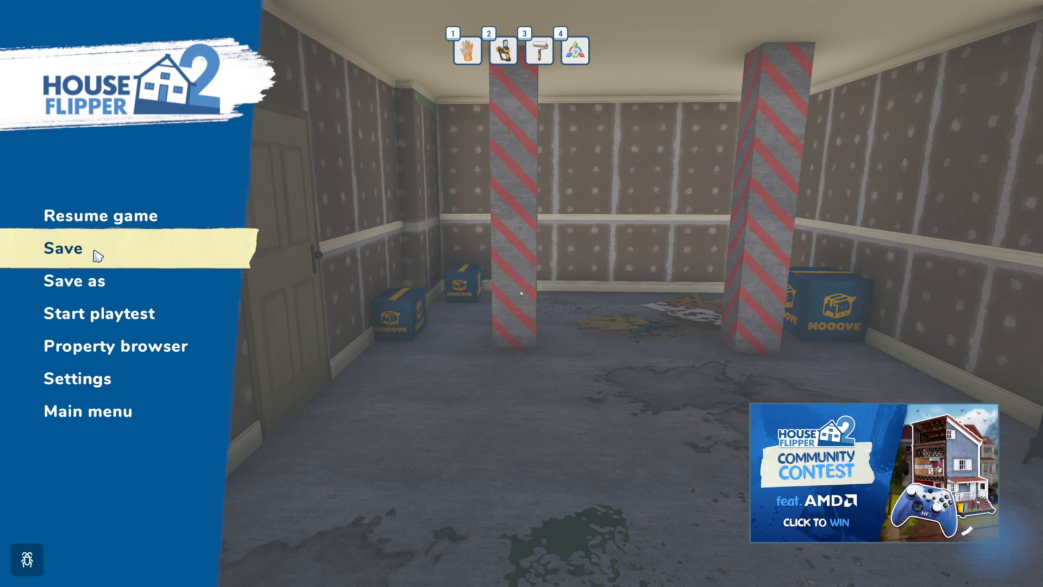
{"action": "mouse_move", "coordinate": [93, 322]}
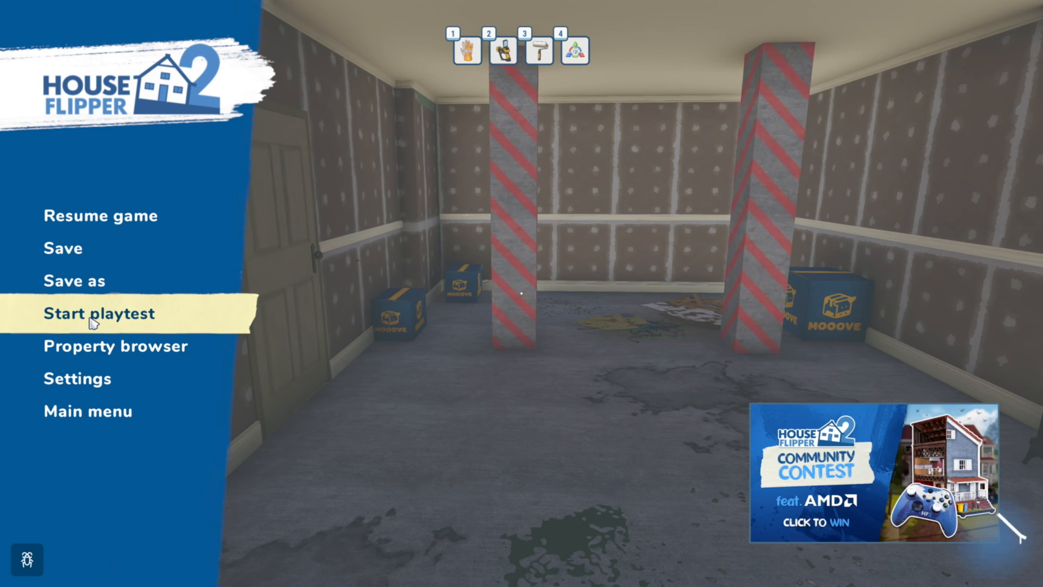
- Start a playtest of the basement job from the pause menu
{"action": "left_click", "coordinate": [98, 314]}
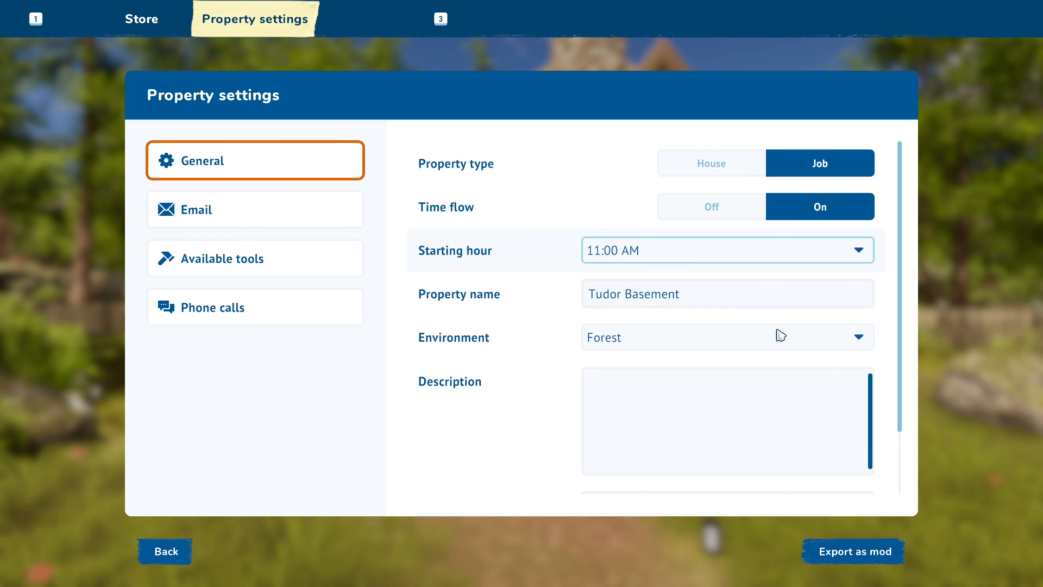
- Check the 200,000 job budget in General settings, then go back
{"action": "scroll", "scroll_direction": "down", "scroll_amount": 3}
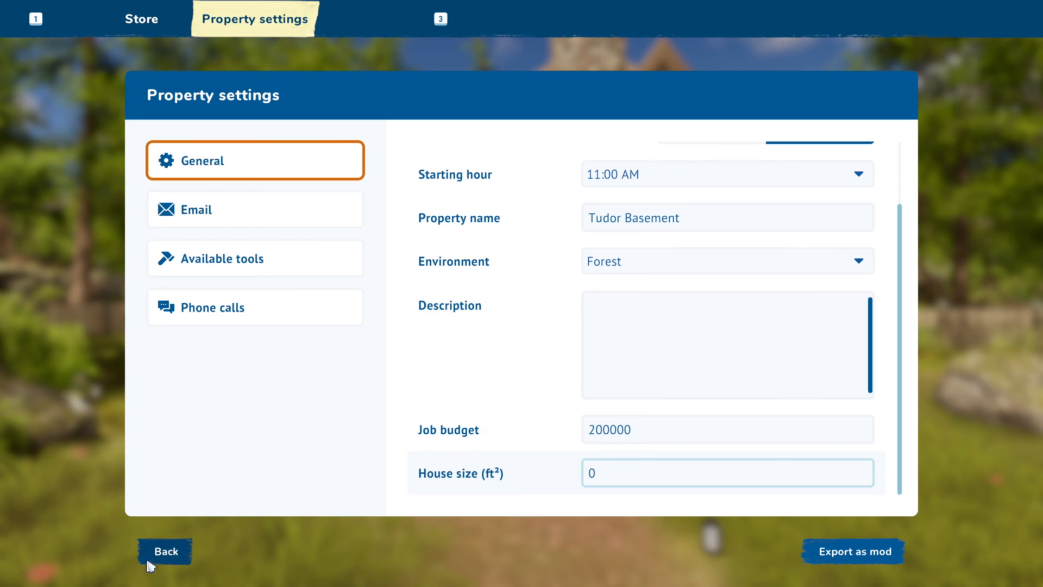
{"action": "left_click", "coordinate": [165, 551]}
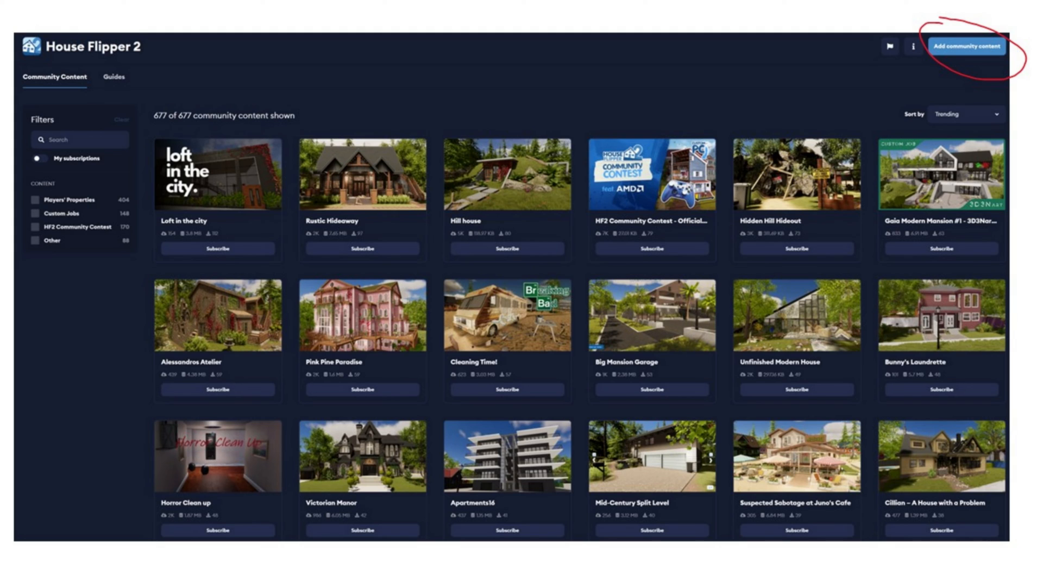
- Add new community content named 'Cottagecore Tudor Basement Build' and begin the summary
{"action": "left_click", "coordinate": [966, 45]}
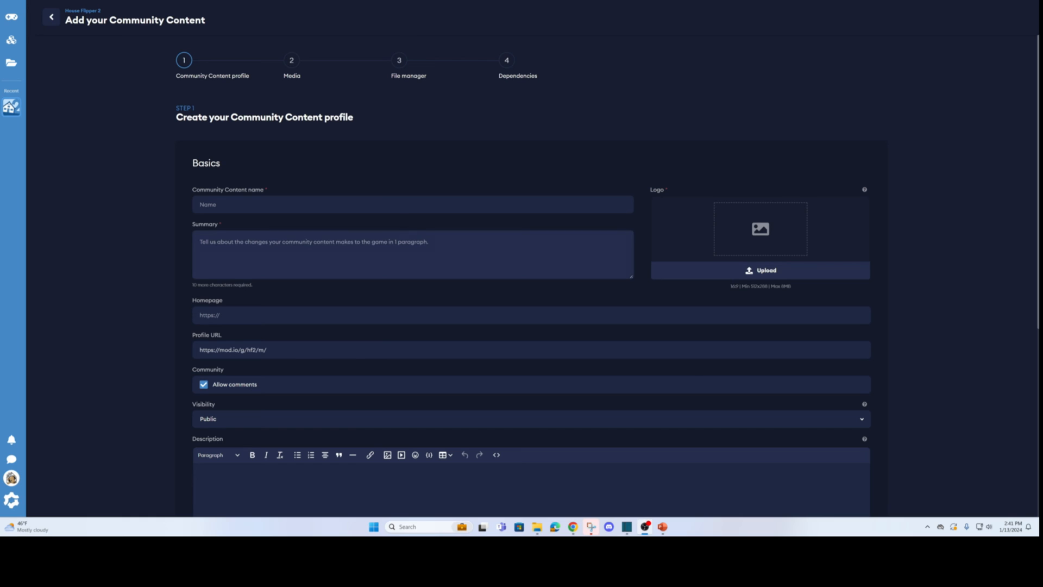
{"action": "left_click", "coordinate": [412, 204]}
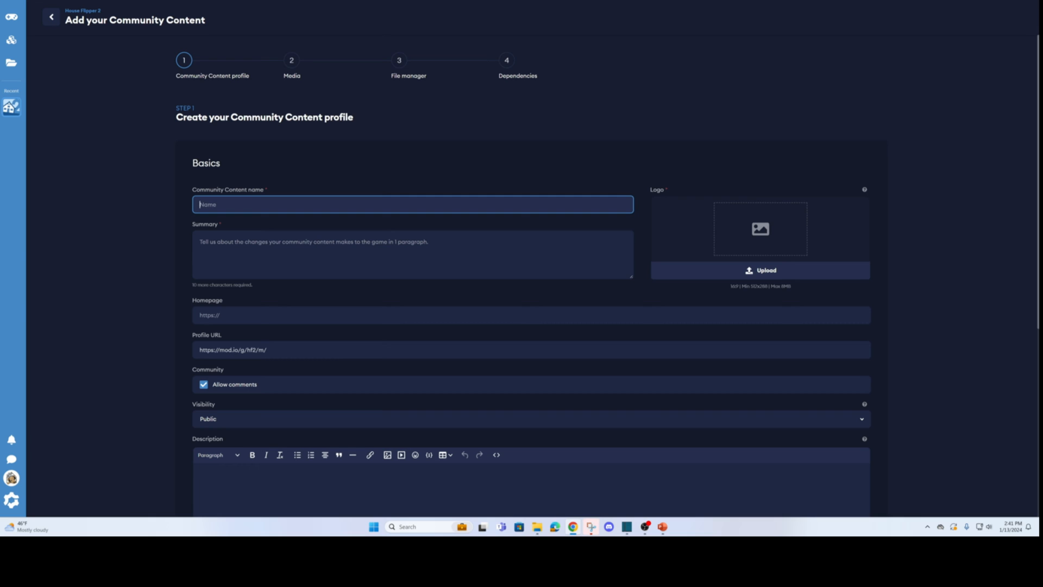
{"action": "type", "text": "Cottagecore"}
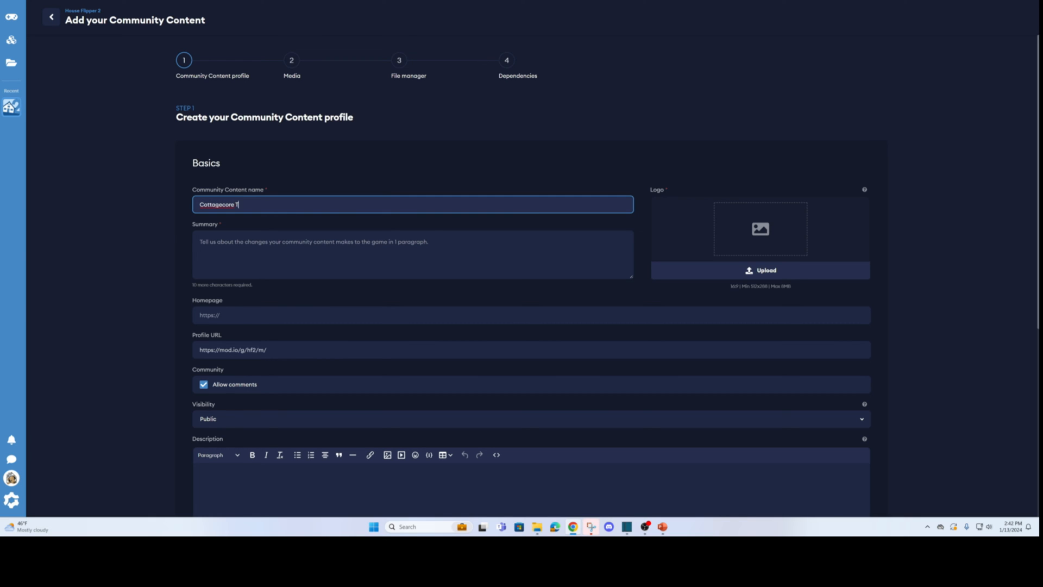
{"action": "type", "text": "Tudor"}
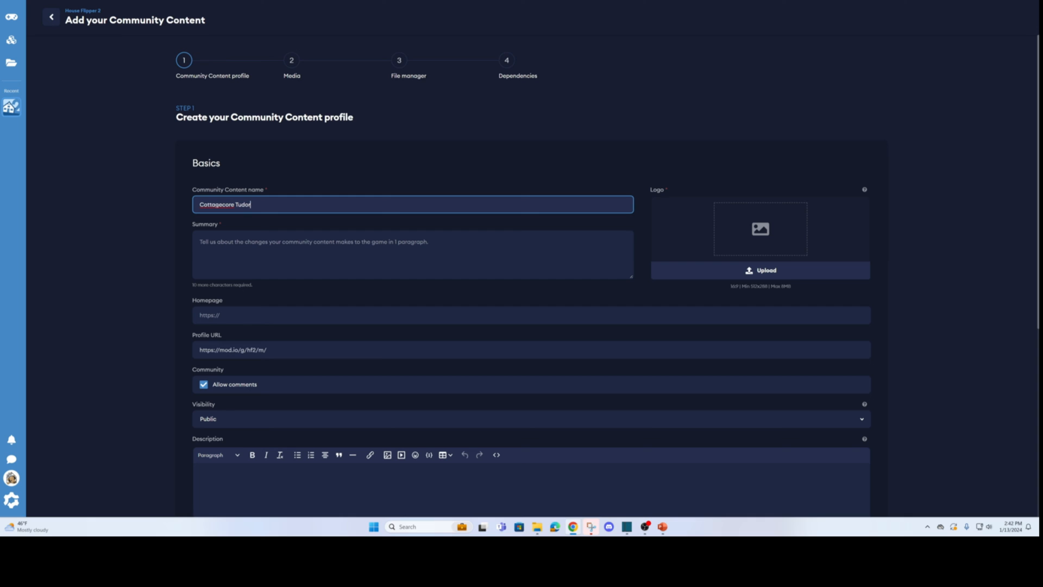
{"action": "type", "text": "Basement"}
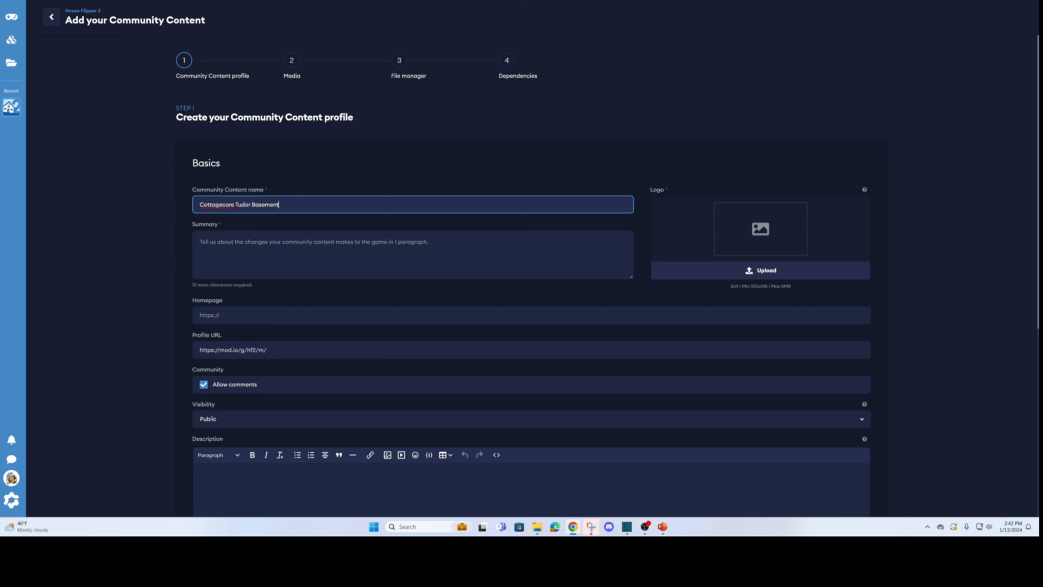
{"action": "type", "text": "Build"}
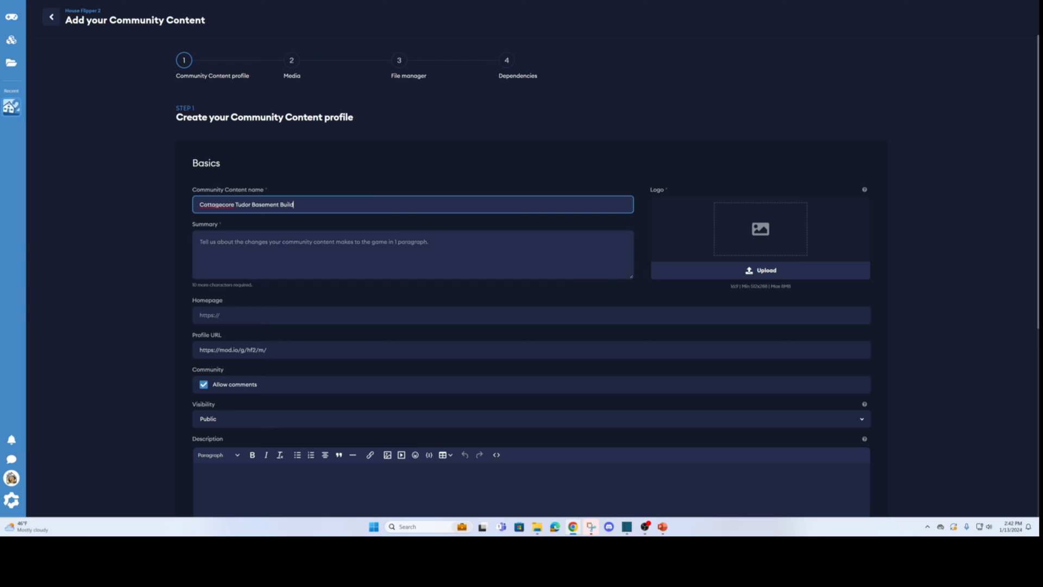
{"action": "left_click", "coordinate": [413, 254]}
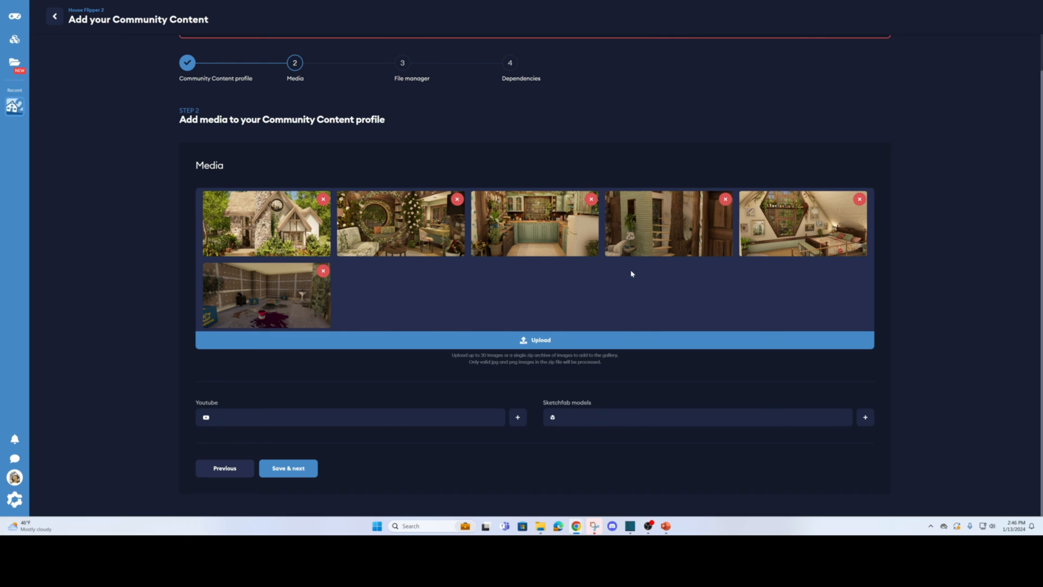
- Save the gallery, accept the terms, upload the zip, and finish without dependencies
{"action": "left_click", "coordinate": [287, 468]}
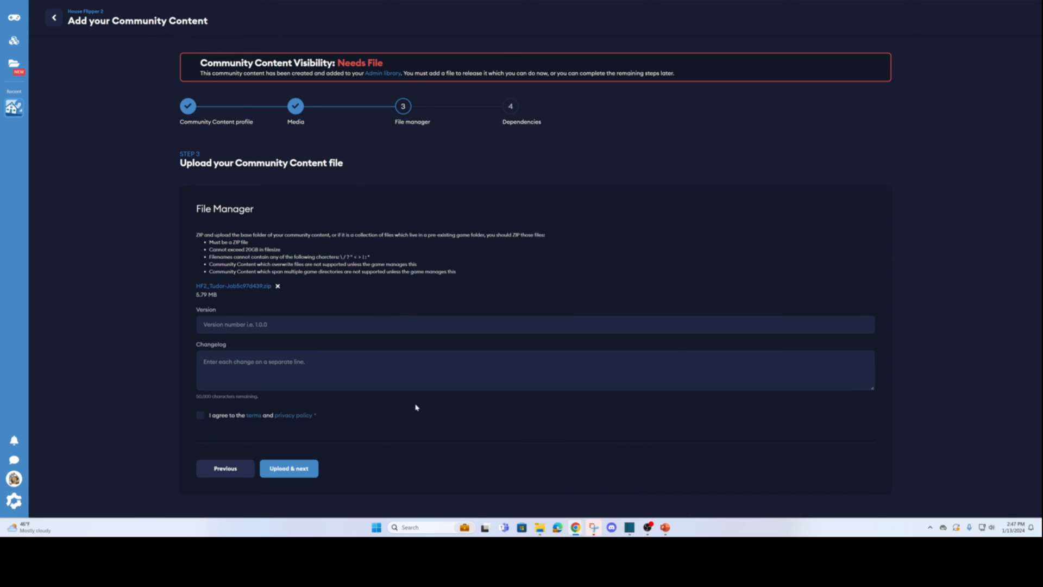
{"action": "left_click", "coordinate": [200, 414]}
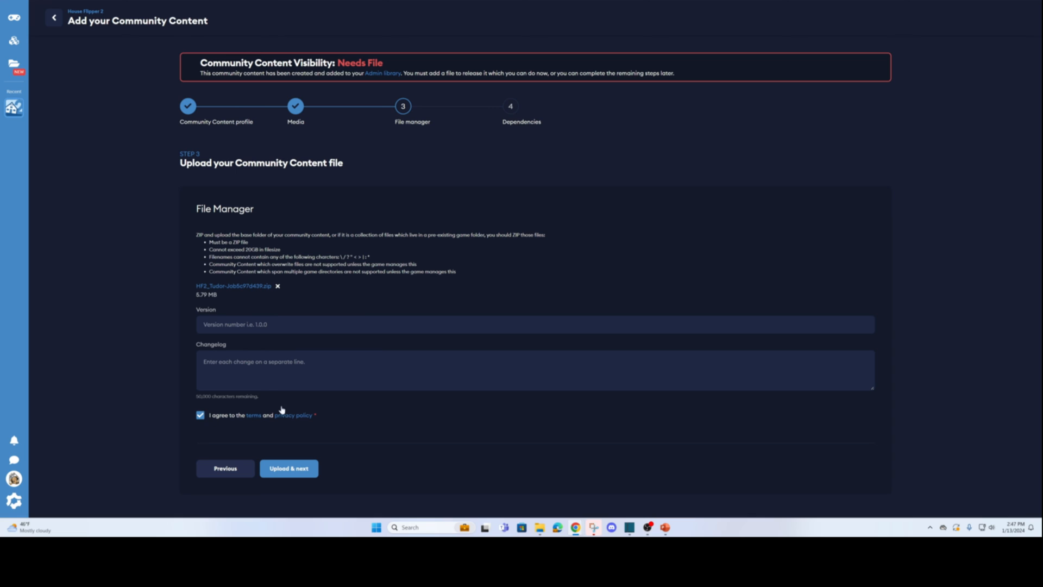
{"action": "left_click", "coordinate": [288, 468]}
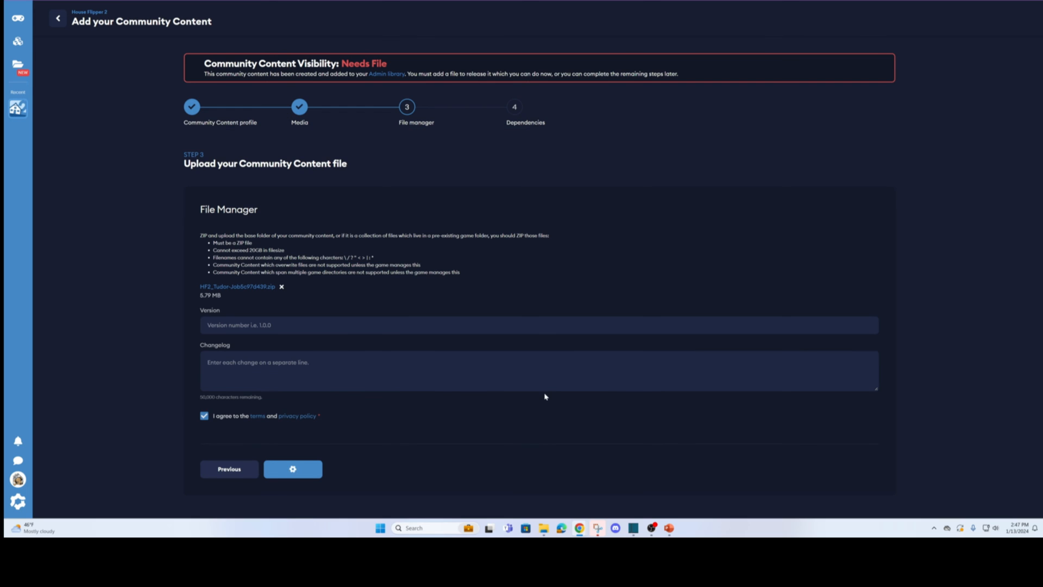
{"action": "left_click", "coordinate": [292, 469]}
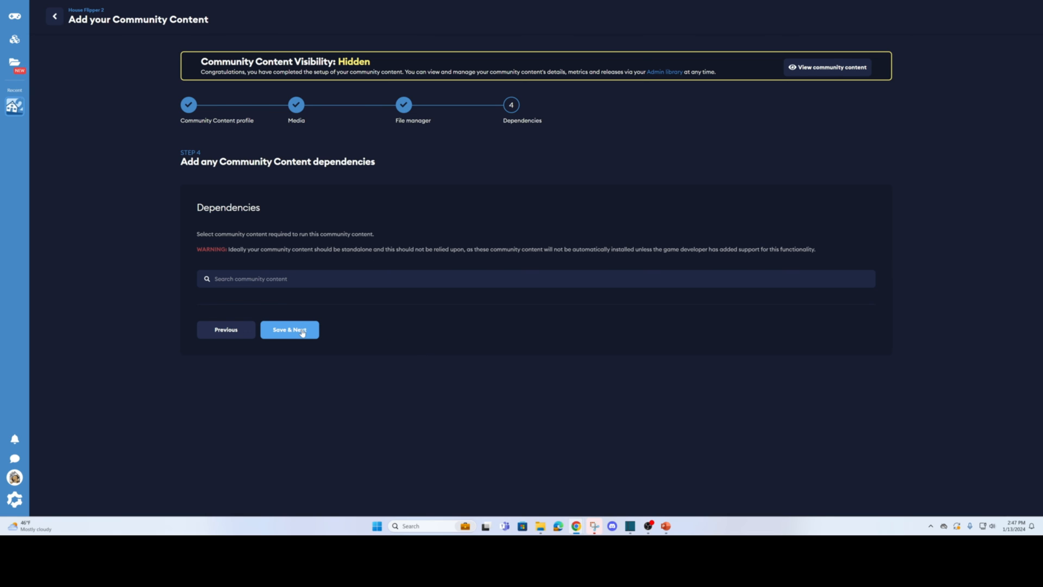
{"action": "left_click", "coordinate": [289, 329]}
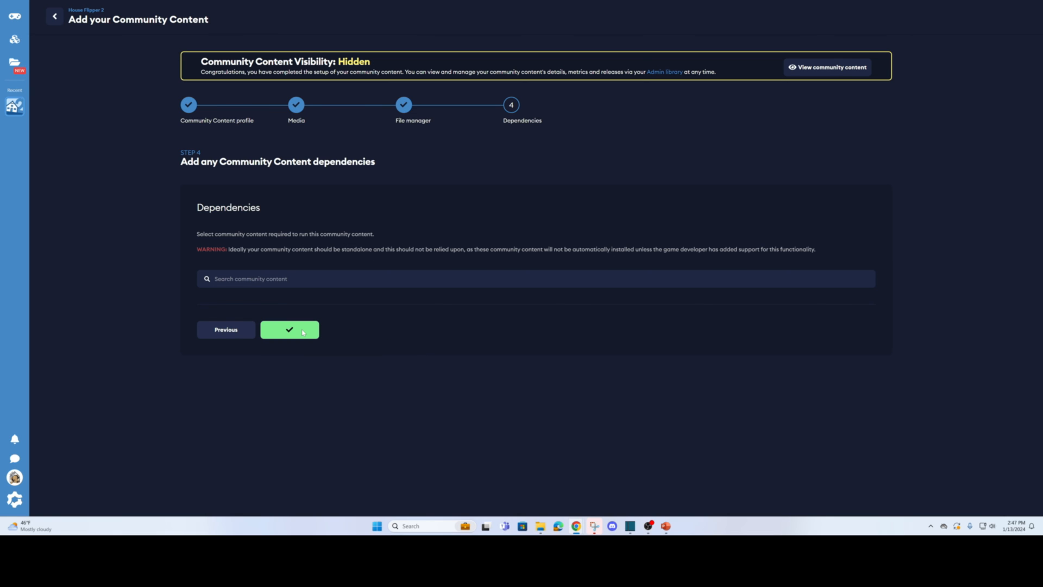
{"action": "left_click", "coordinate": [289, 329]}
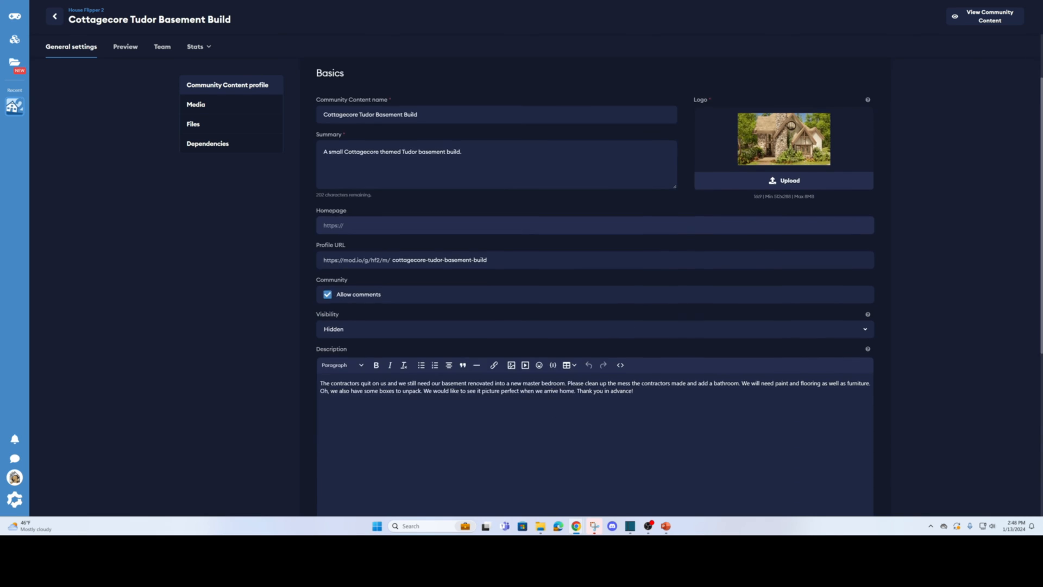
- Review the Cottagecore Tudor Basement Build's gallery media, uploaded files and dependencies on mod.io
{"action": "scroll", "scroll_direction": "down", "scroll_amount": 3}
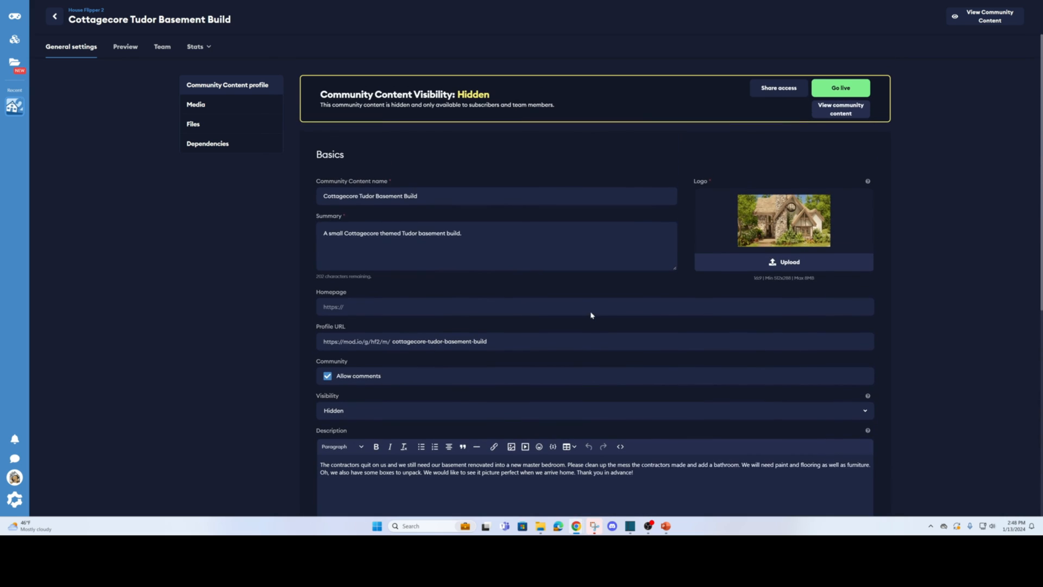
{"action": "mouse_move", "coordinate": [396, 140]}
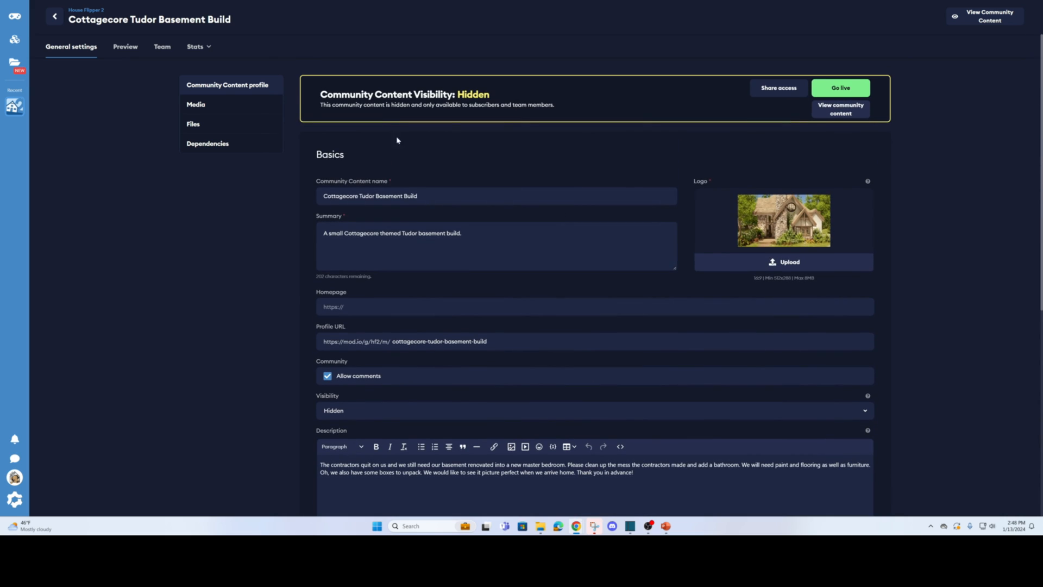
{"action": "left_click", "coordinate": [196, 105]}
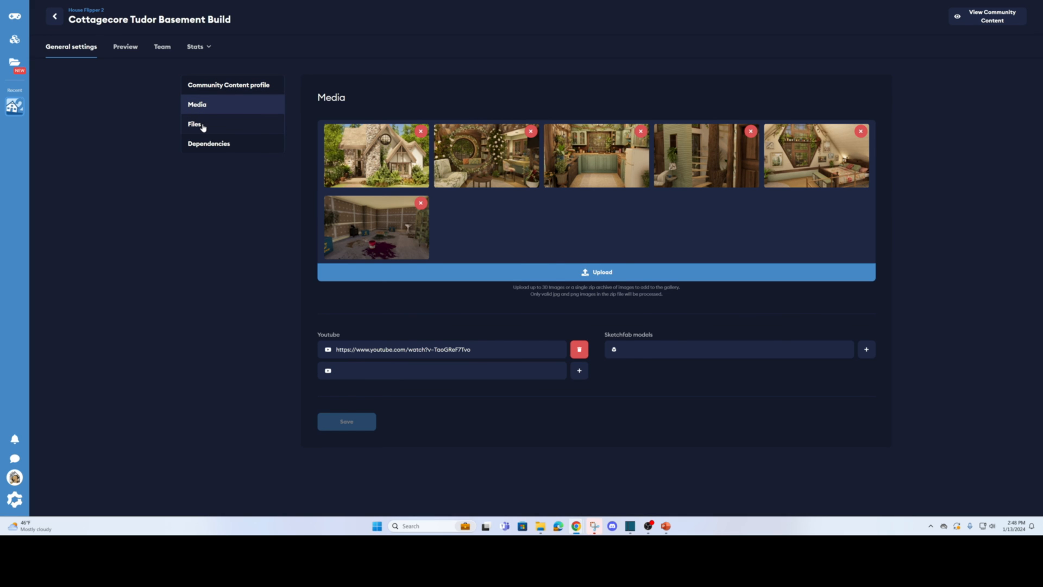
{"action": "left_click", "coordinate": [195, 124]}
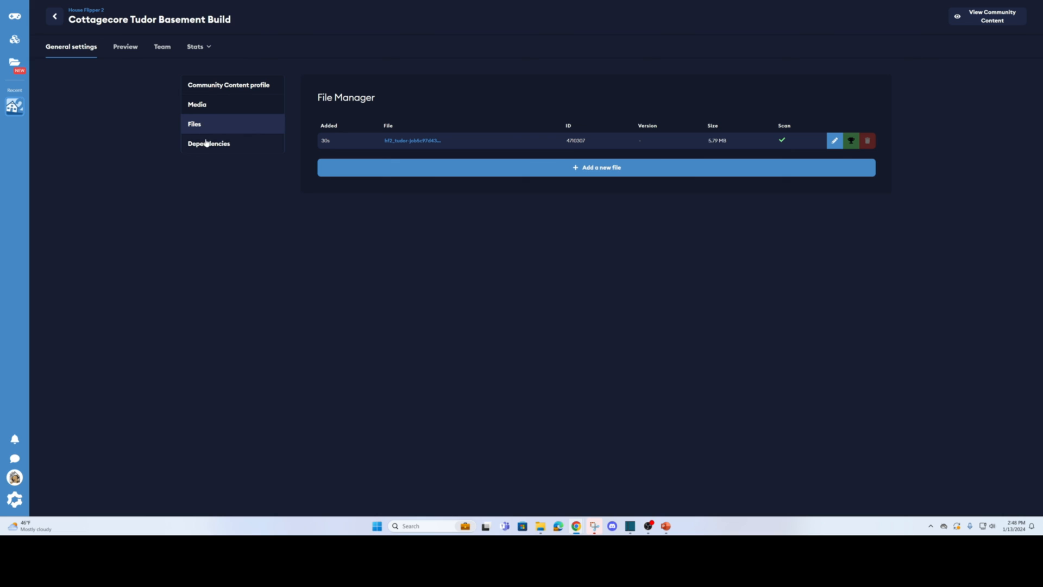
{"action": "left_click", "coordinate": [209, 143]}
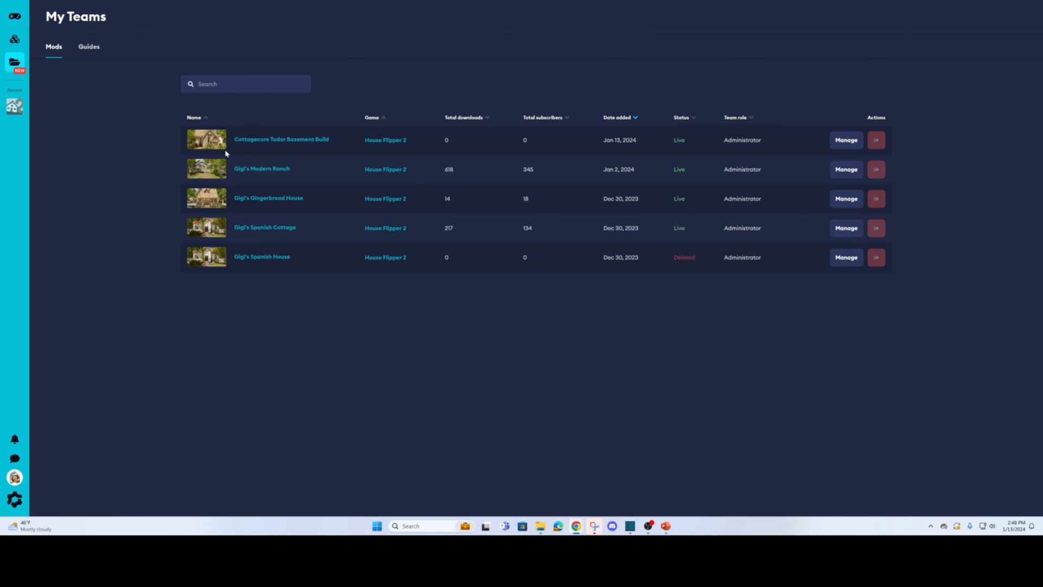
{"action": "mouse_move", "coordinate": [784, 151]}
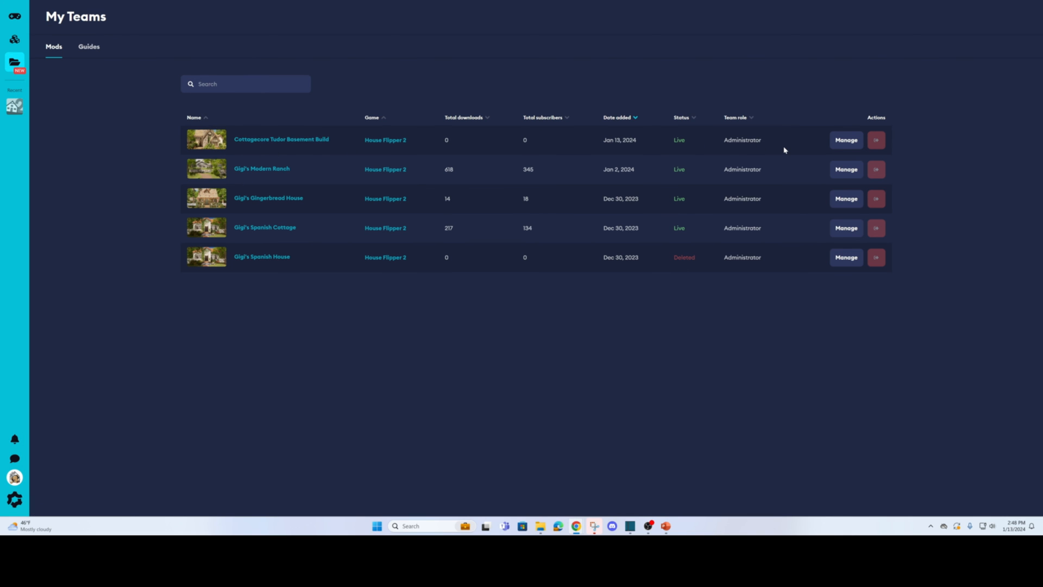